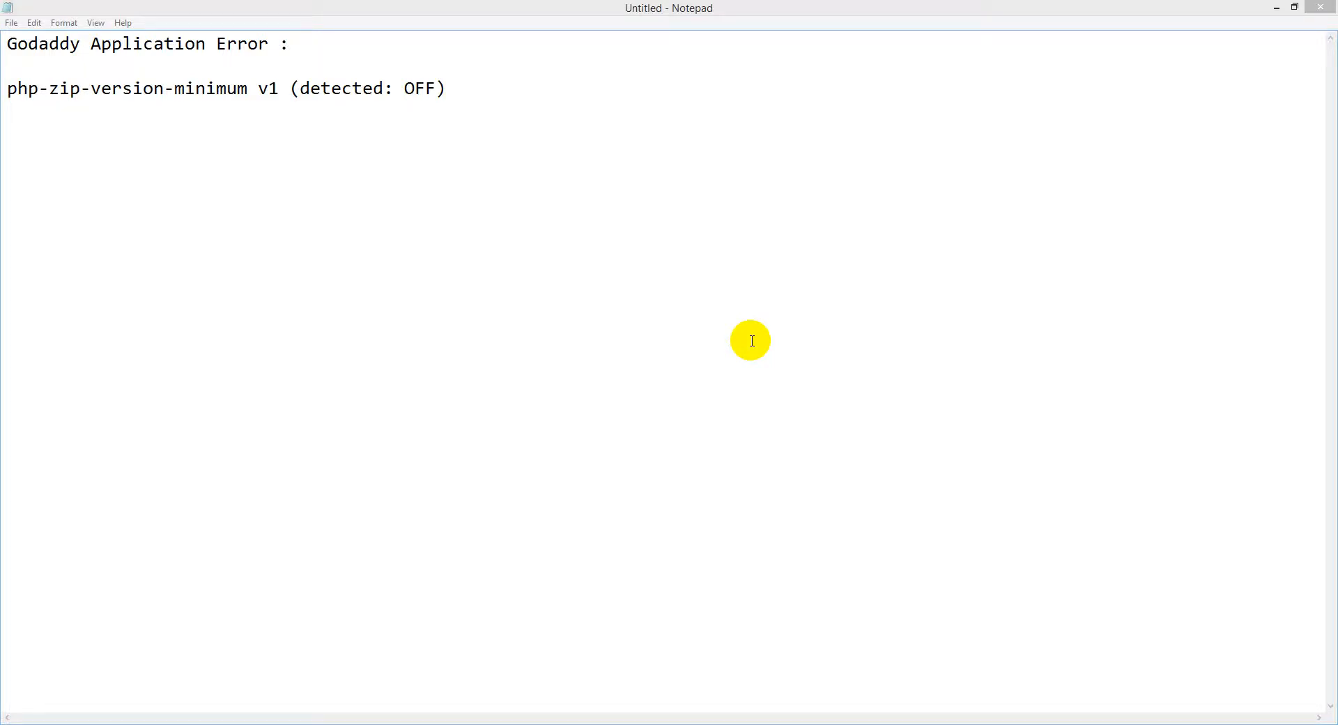
{"action": "mouse_move", "coordinate": [746, 344]}
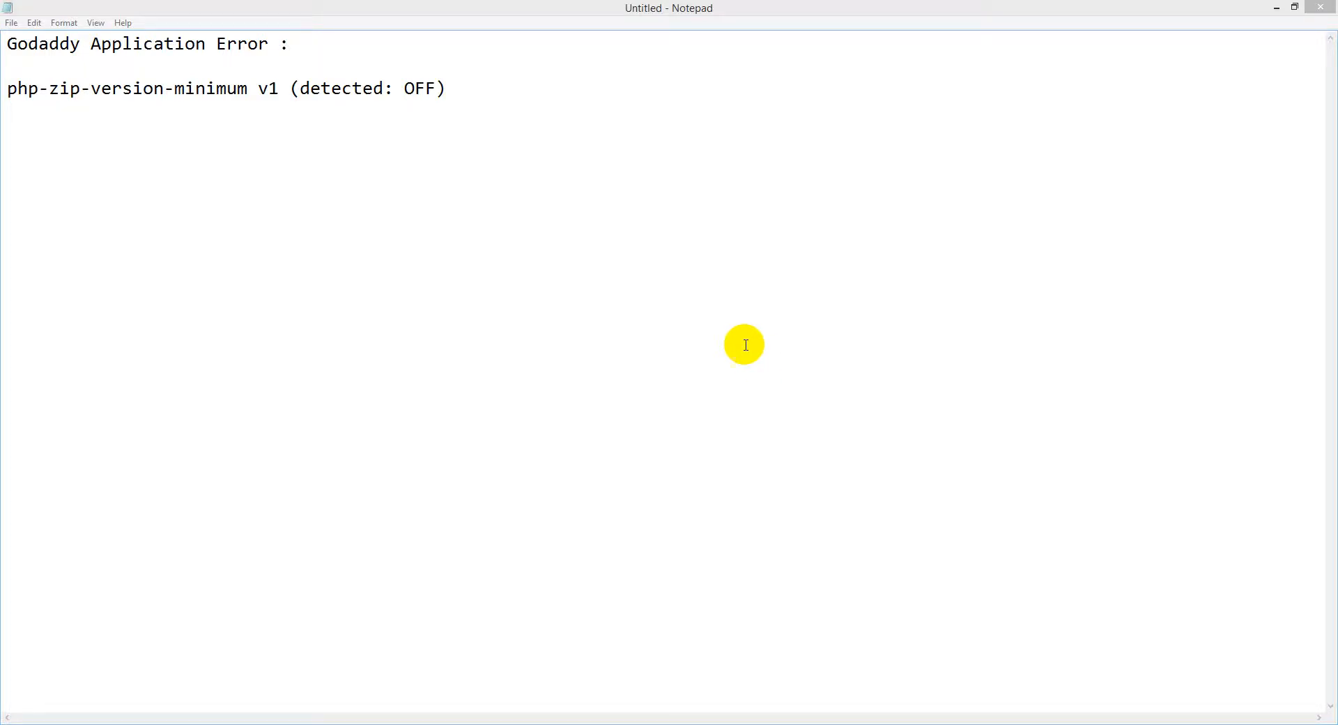
Highlight the Godaddy Application heading and the php-zip-version-minimum error line in the note
{"action": "double_click", "coordinate": [35, 45]}
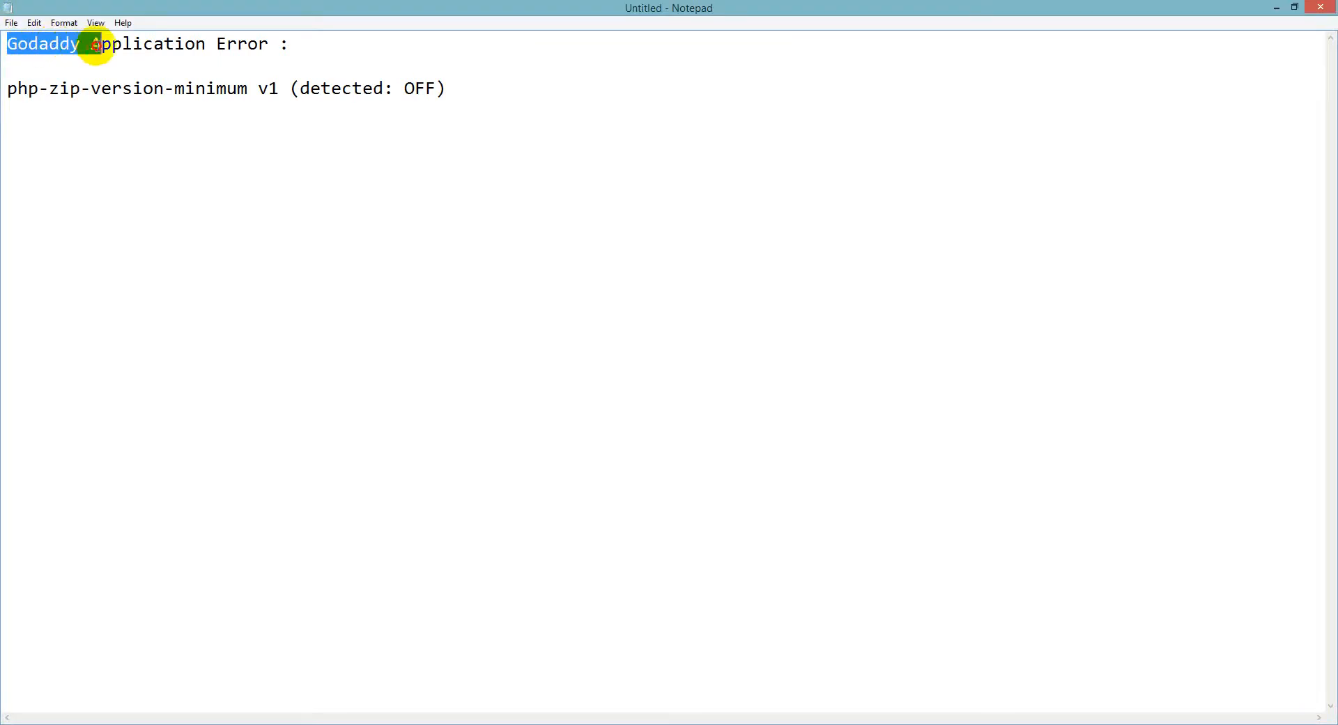
{"action": "left_click_drag", "start_coordinate": [94, 43], "coordinate": [220, 43]}
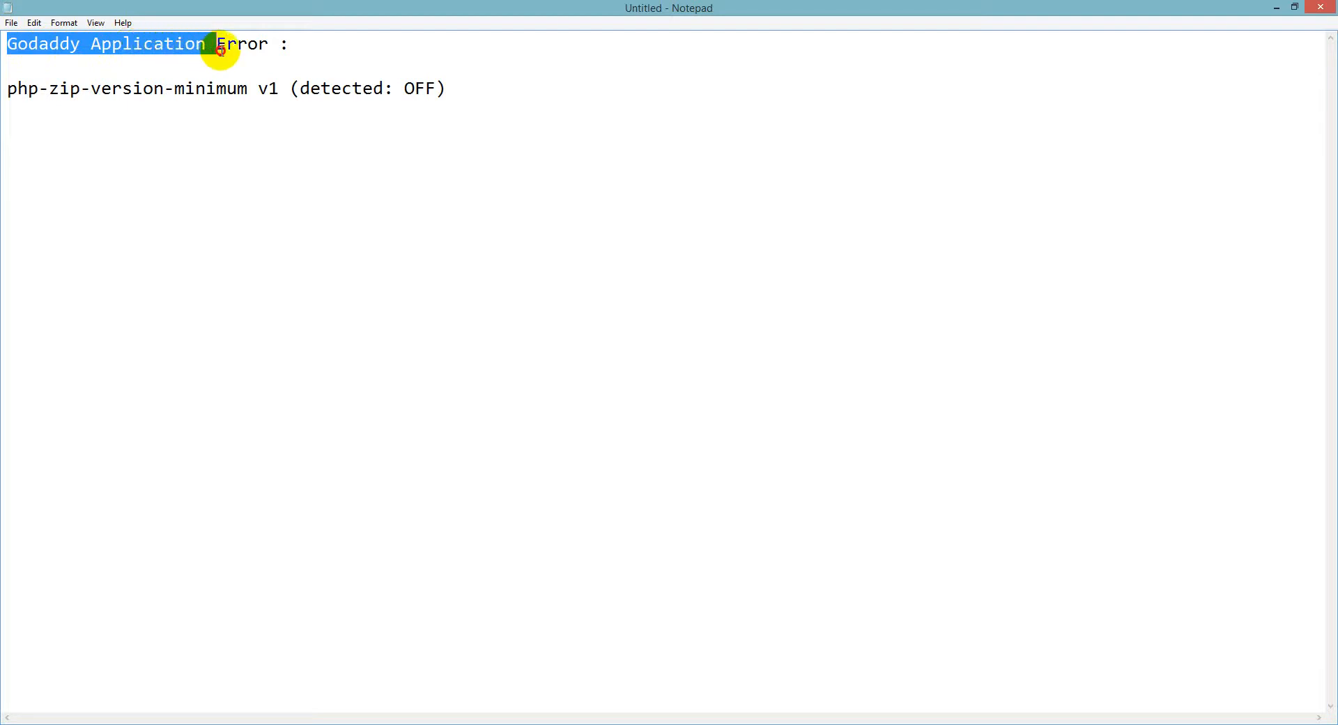
{"action": "left_click", "coordinate": [7, 89]}
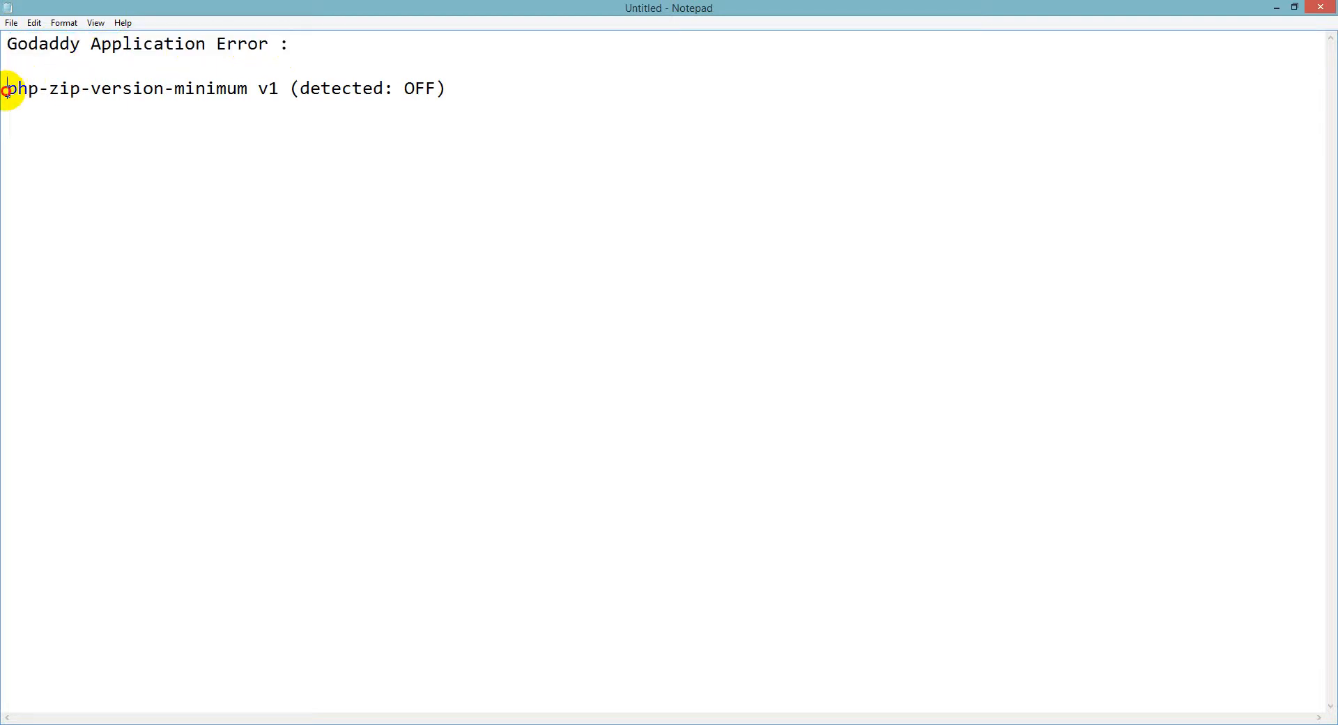
{"action": "left_click_drag", "start_coordinate": [9, 88], "coordinate": [457, 96]}
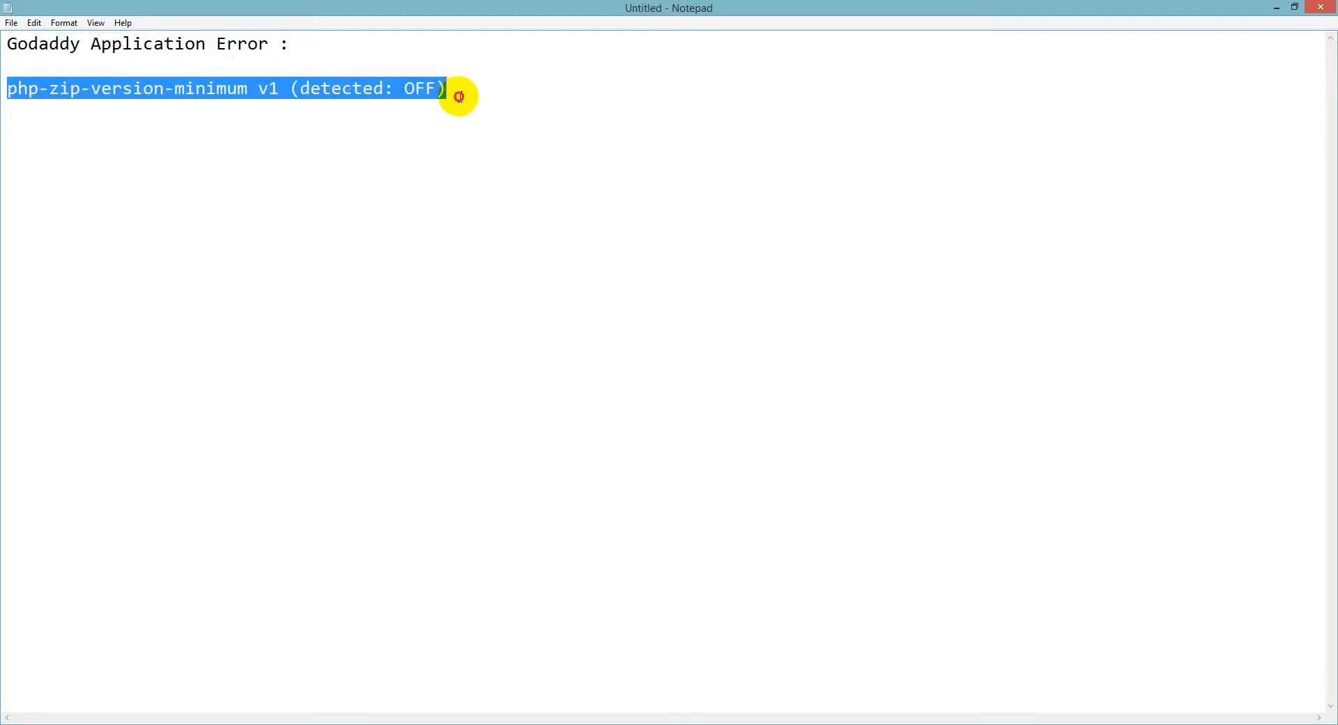
{"action": "left_click", "coordinate": [460, 94]}
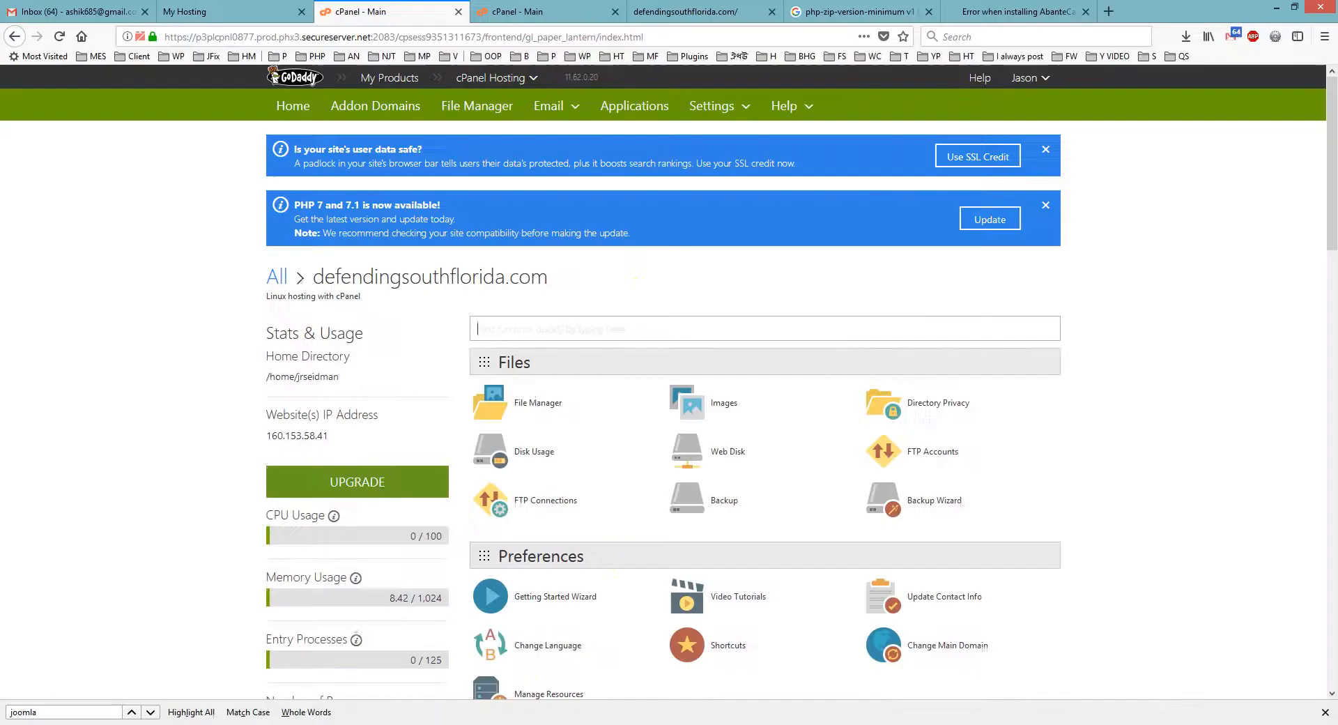
Go to Web Applications on the cPanel home page and open the Joomla installer page
{"action": "scroll", "scroll_direction": "down", "scroll_amount": 3}
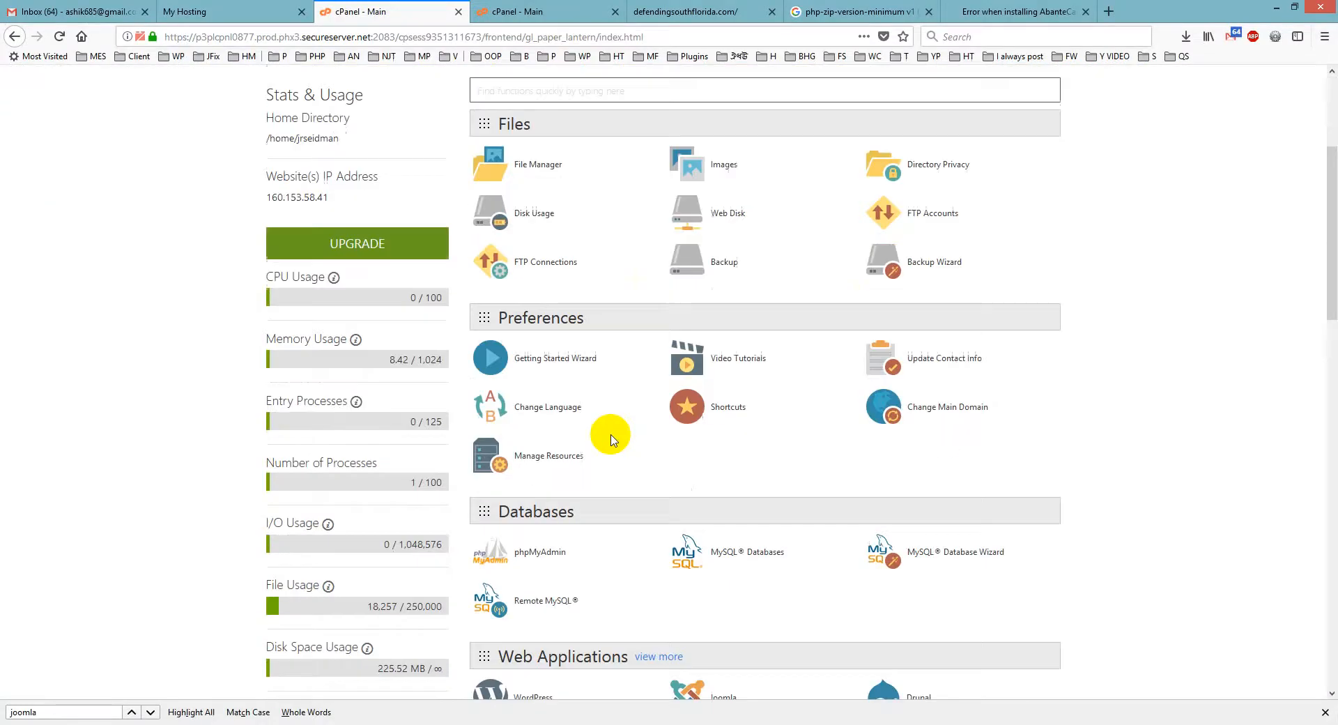
{"action": "scroll", "scroll_direction": "down", "scroll_amount": 3}
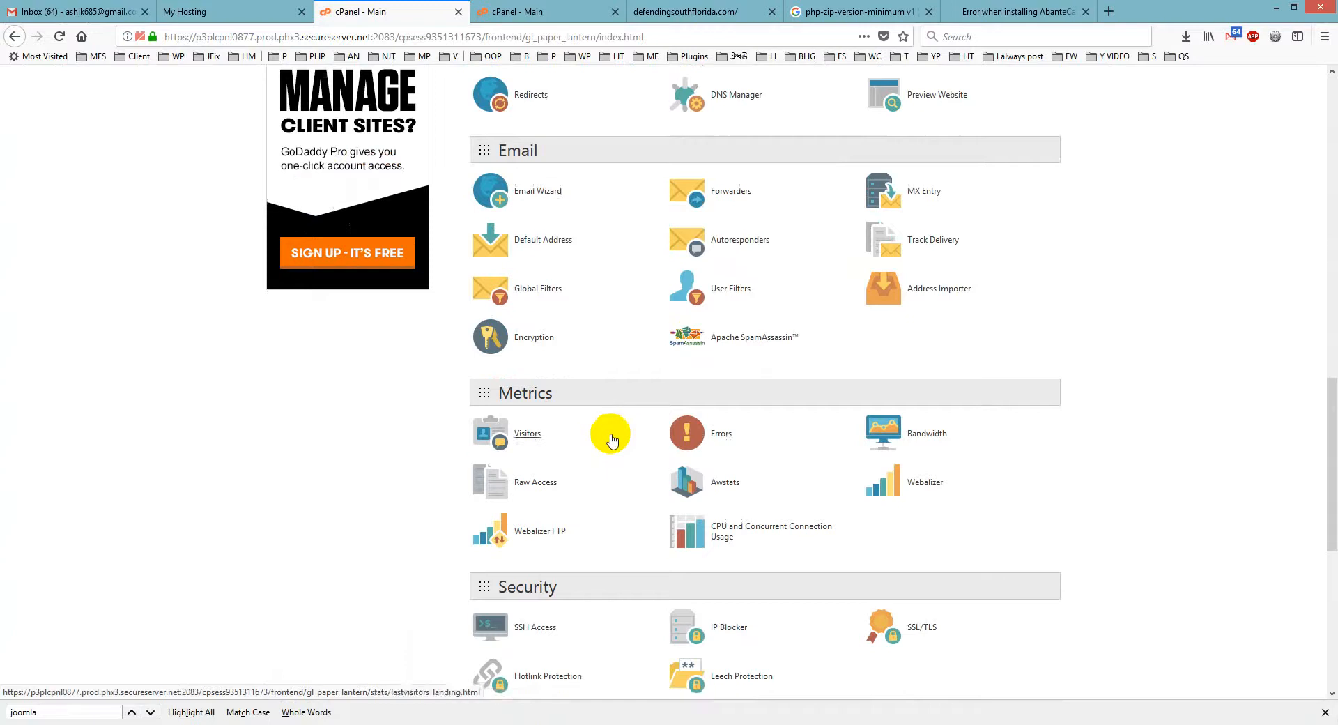
{"action": "scroll", "scroll_direction": "down", "scroll_amount": 3}
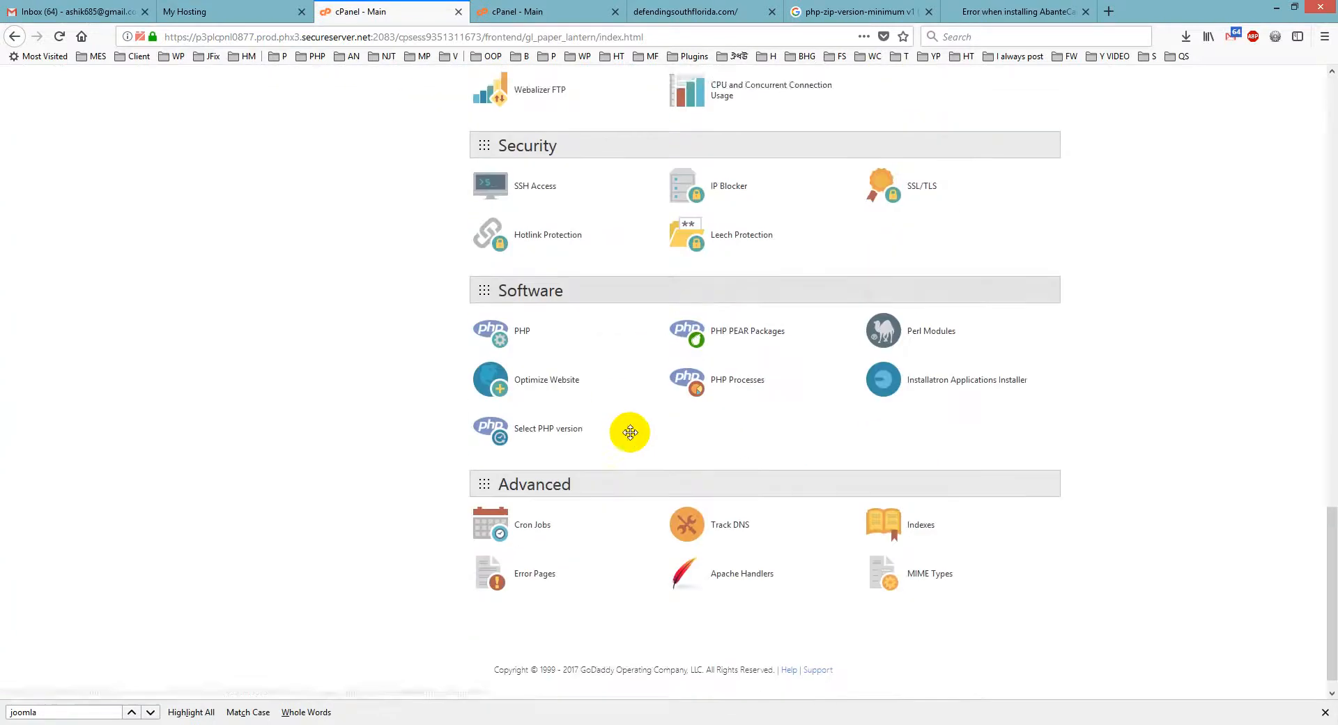
{"action": "scroll", "scroll_direction": "up", "scroll_amount": 3}
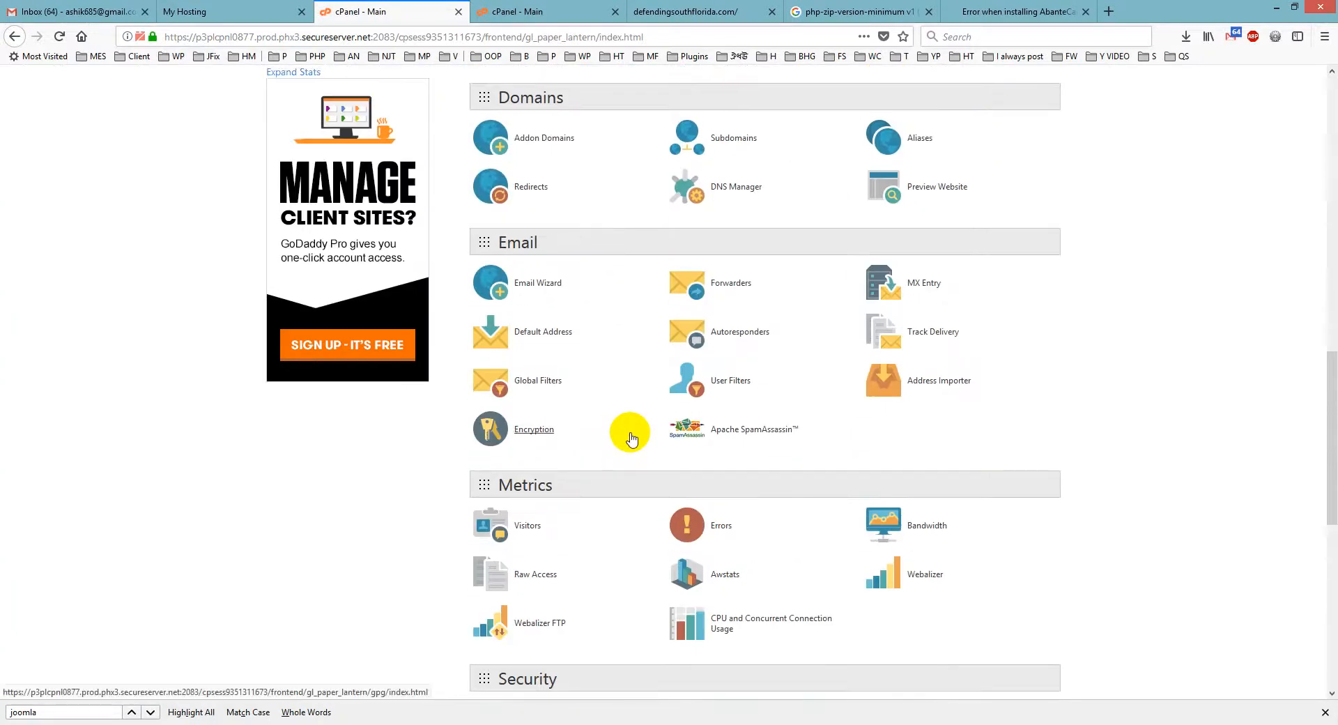
{"action": "scroll", "scroll_direction": "up", "scroll_amount": 3}
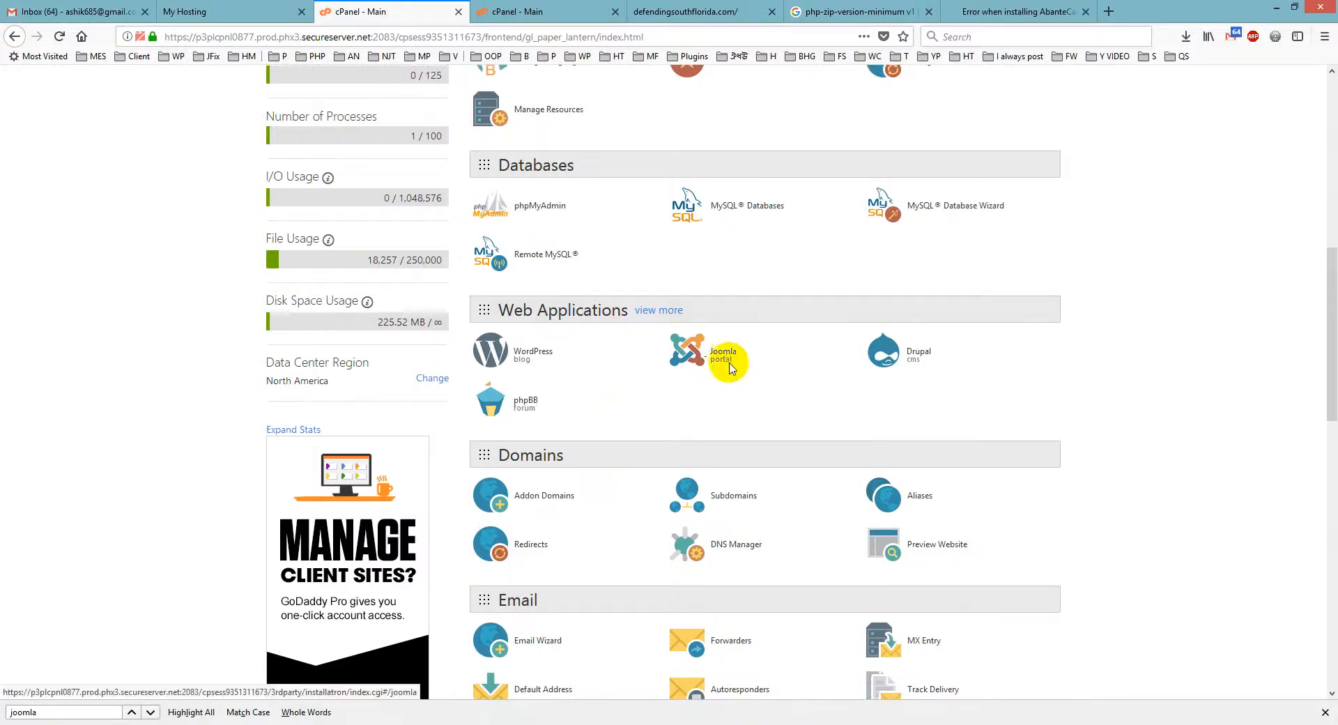
{"action": "left_click", "coordinate": [725, 354]}
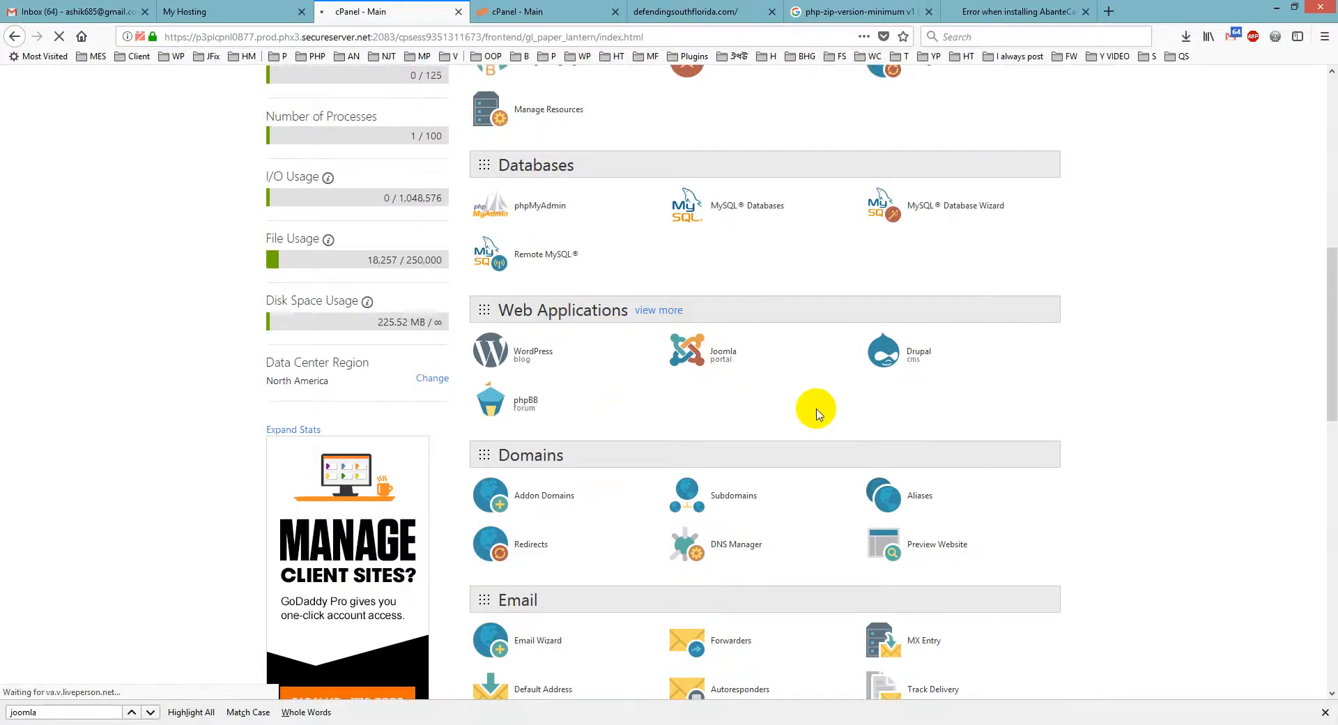
{"action": "left_click", "coordinate": [686, 350]}
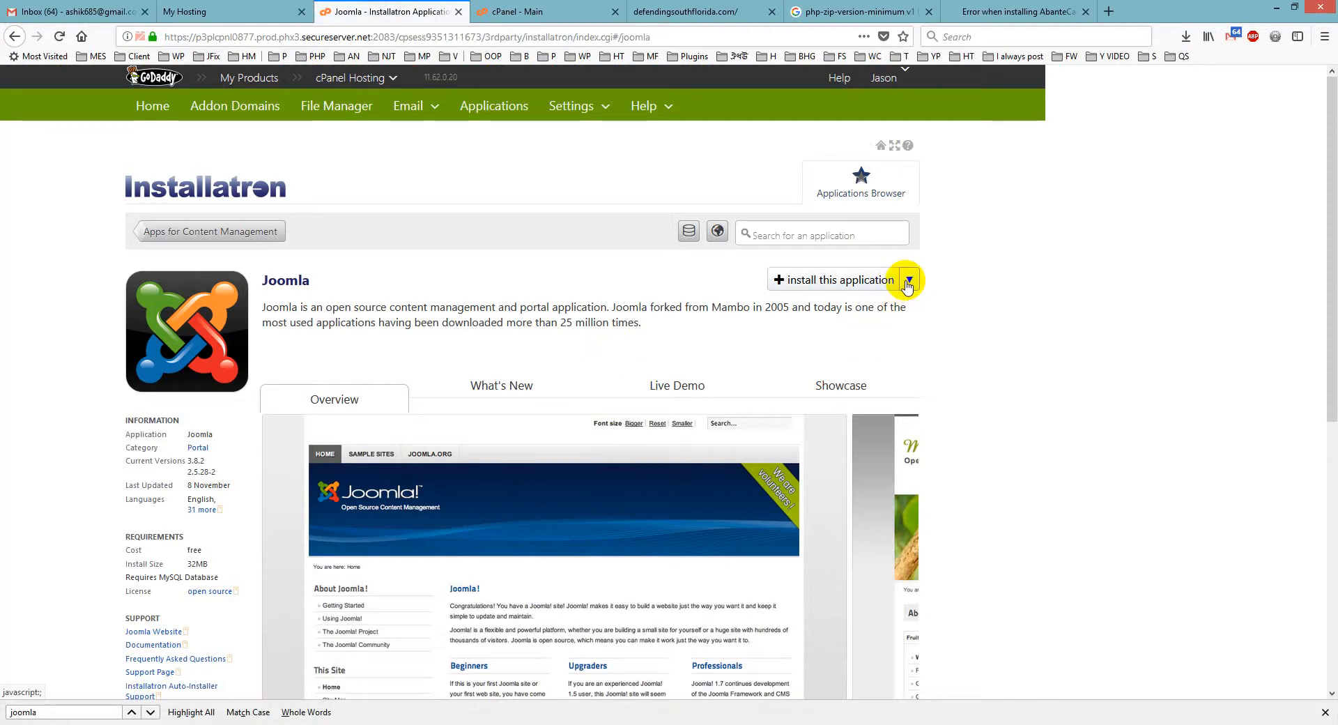
Start a fresh Joomla installation with 'joomla' as the install directory
{"action": "left_click", "coordinate": [907, 280]}
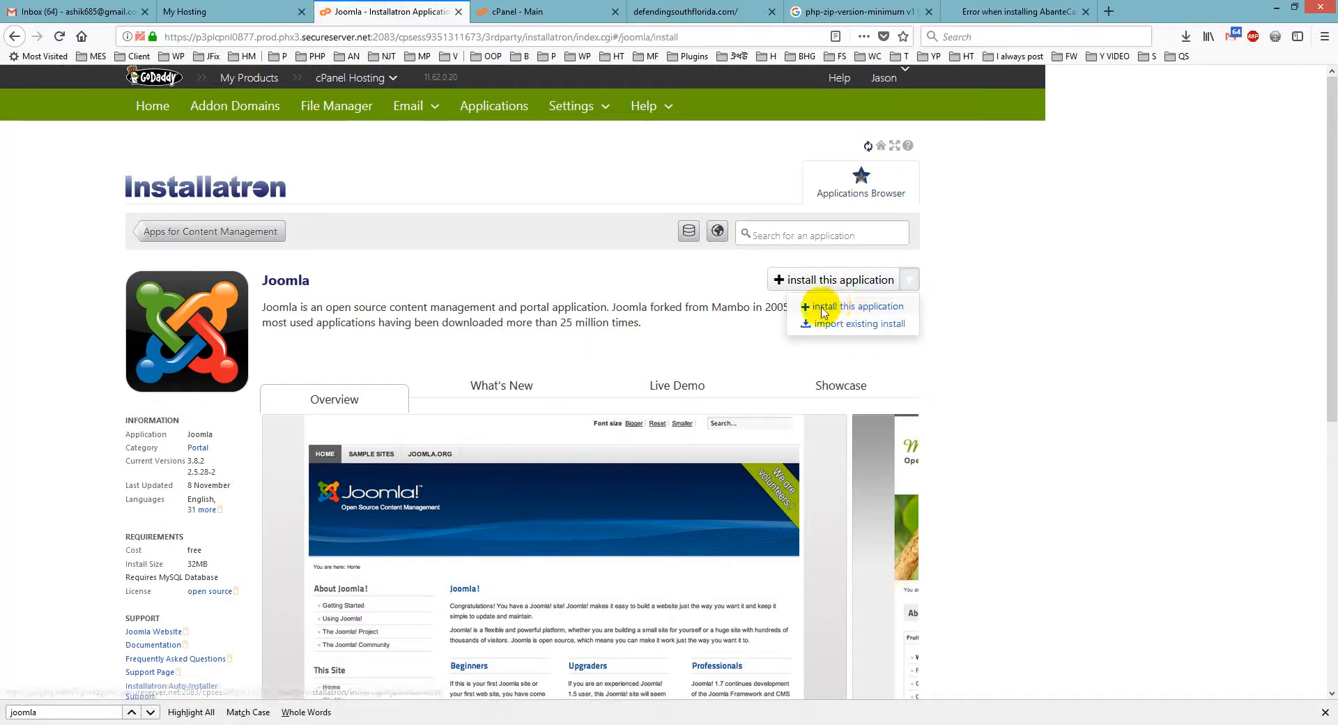
{"action": "mouse_move", "coordinate": [708, 333]}
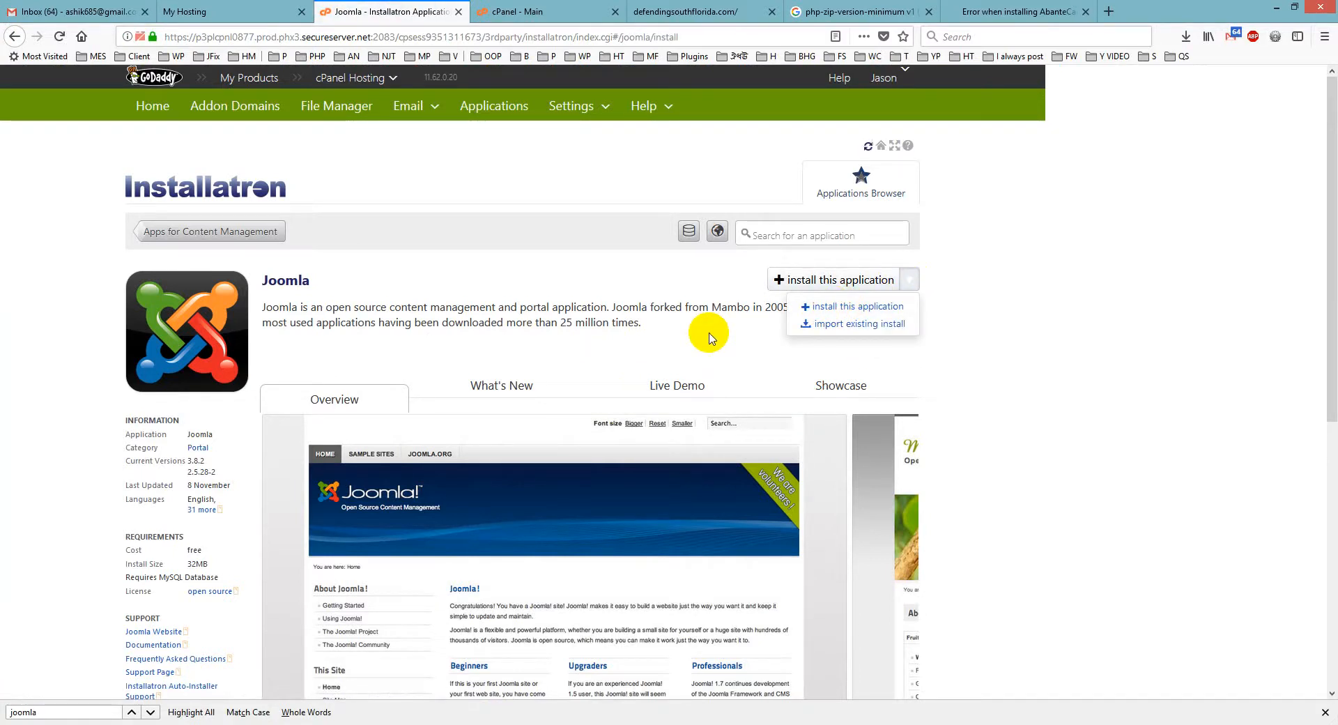
{"action": "left_click", "coordinate": [857, 307]}
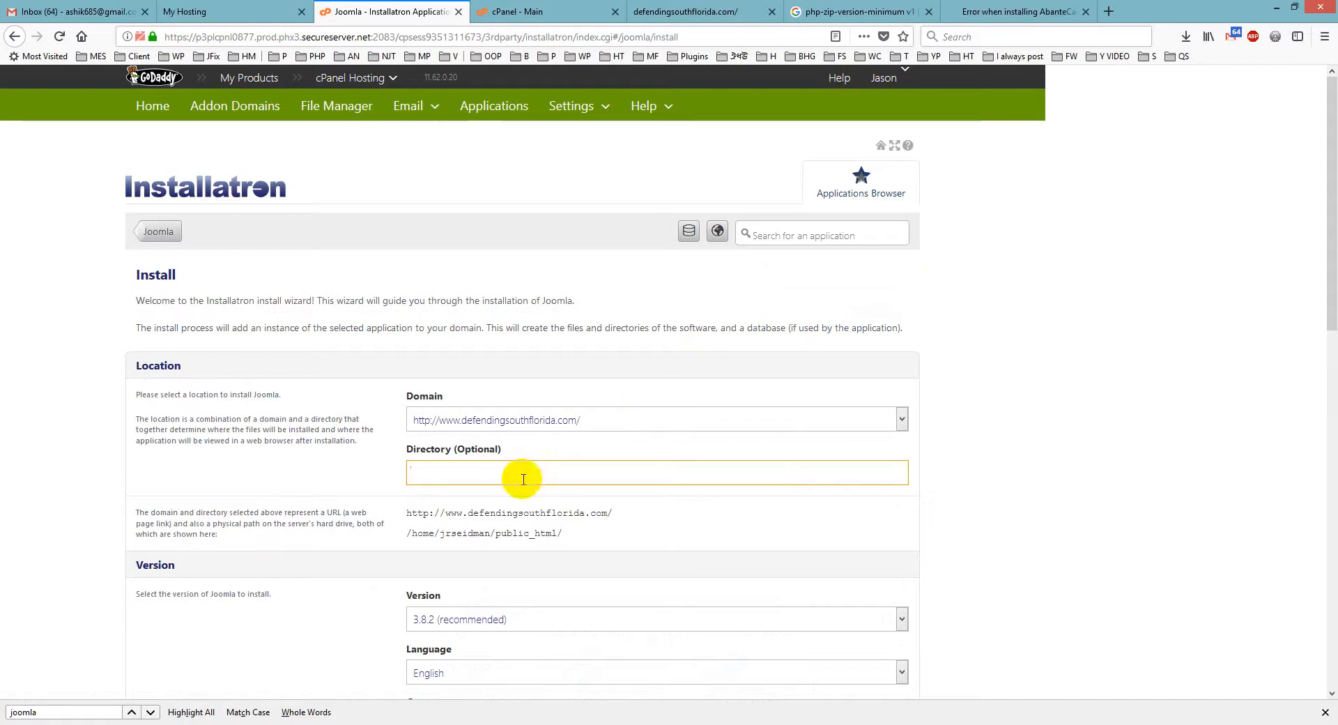
{"action": "type", "text": "joomla"}
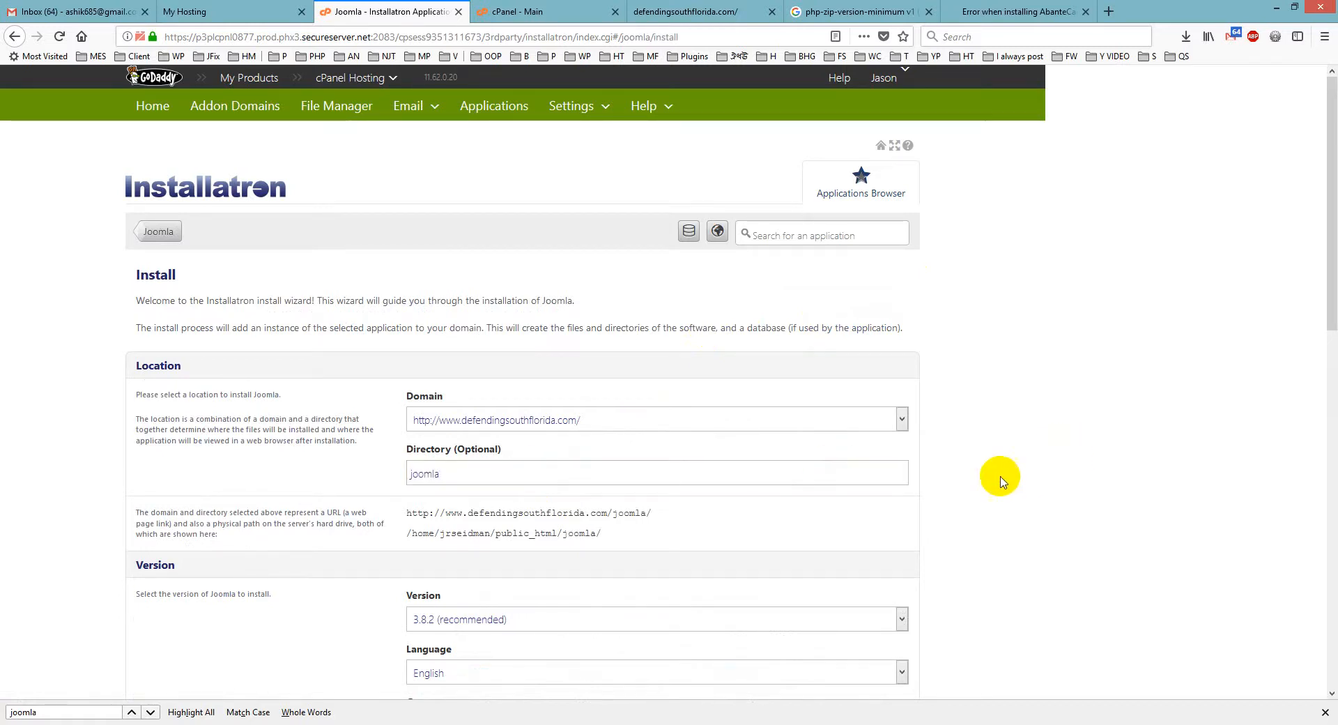
Submit the Joomla installation form at the bottom of the wizard
{"action": "scroll", "scroll_direction": "down", "scroll_amount": 3}
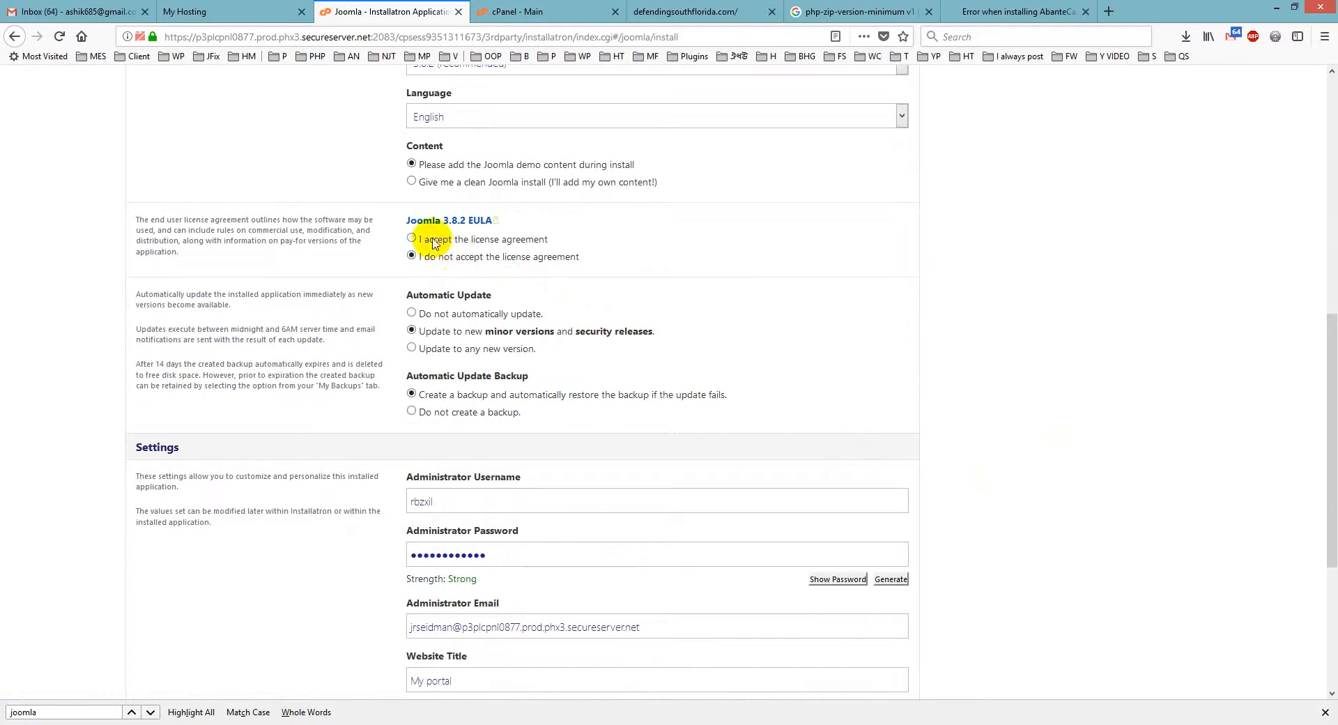
{"action": "scroll", "scroll_direction": "down", "scroll_amount": 3}
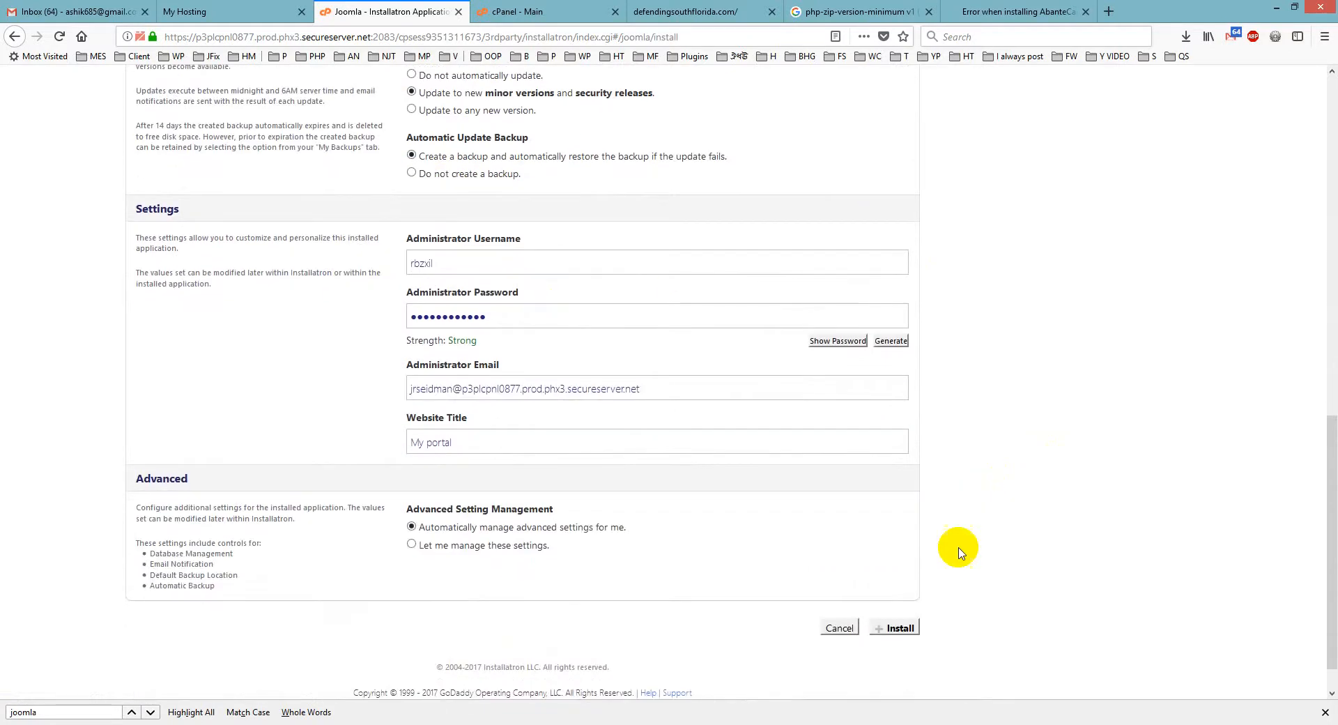
{"action": "left_click", "coordinate": [897, 627]}
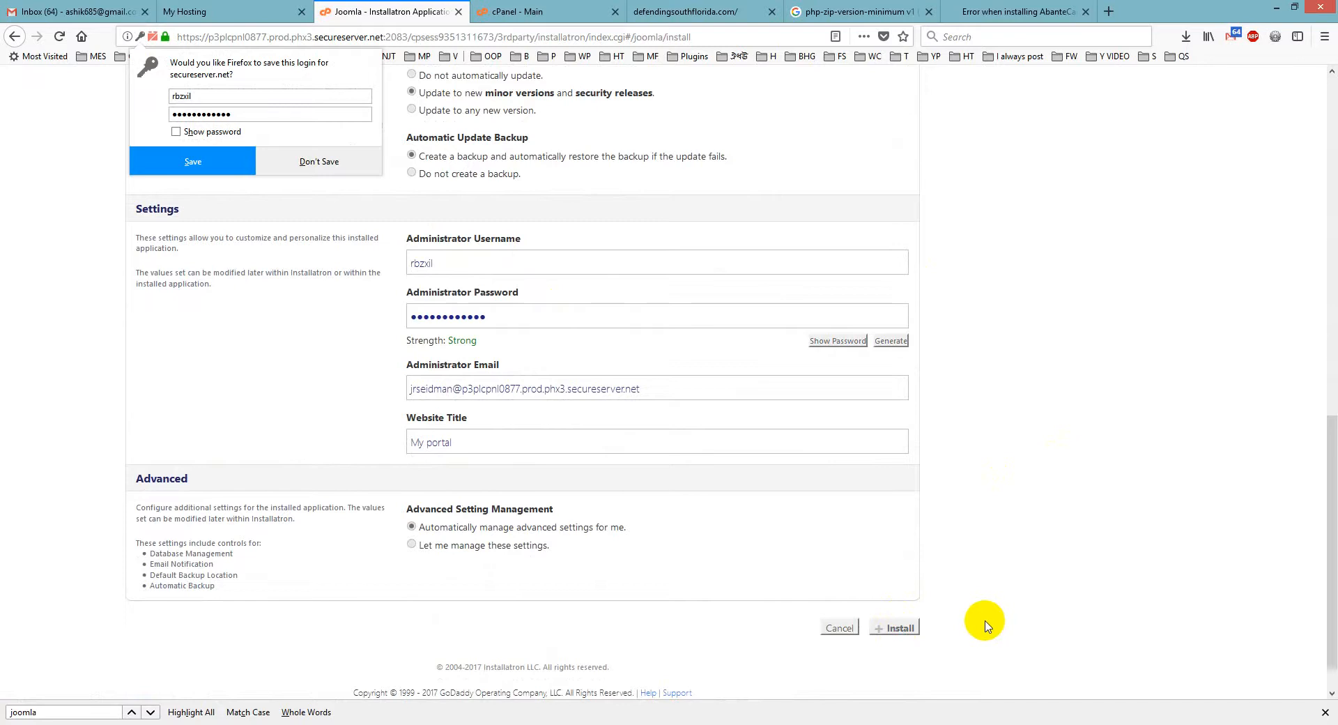
{"action": "left_click", "coordinate": [895, 627]}
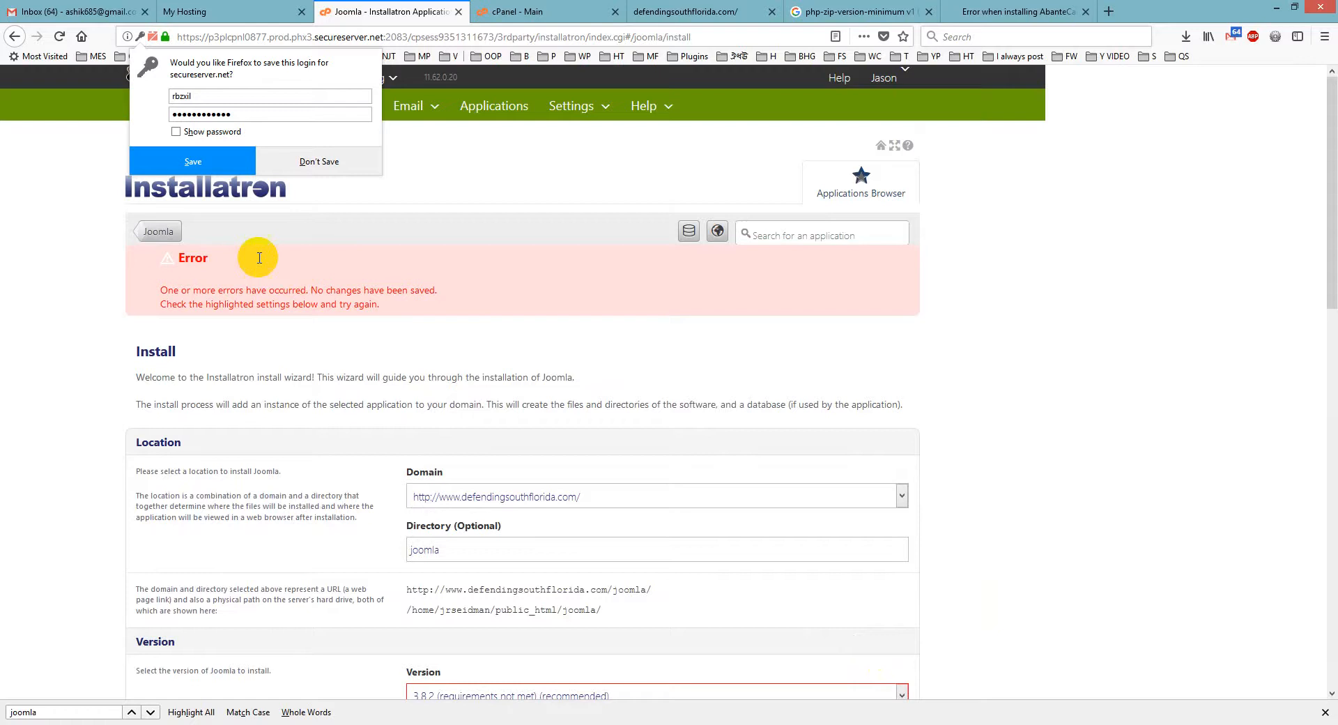
Dismiss the save-login prompt and select the php-zip-version-minimum requirement text under Version
{"action": "left_click", "coordinate": [317, 162]}
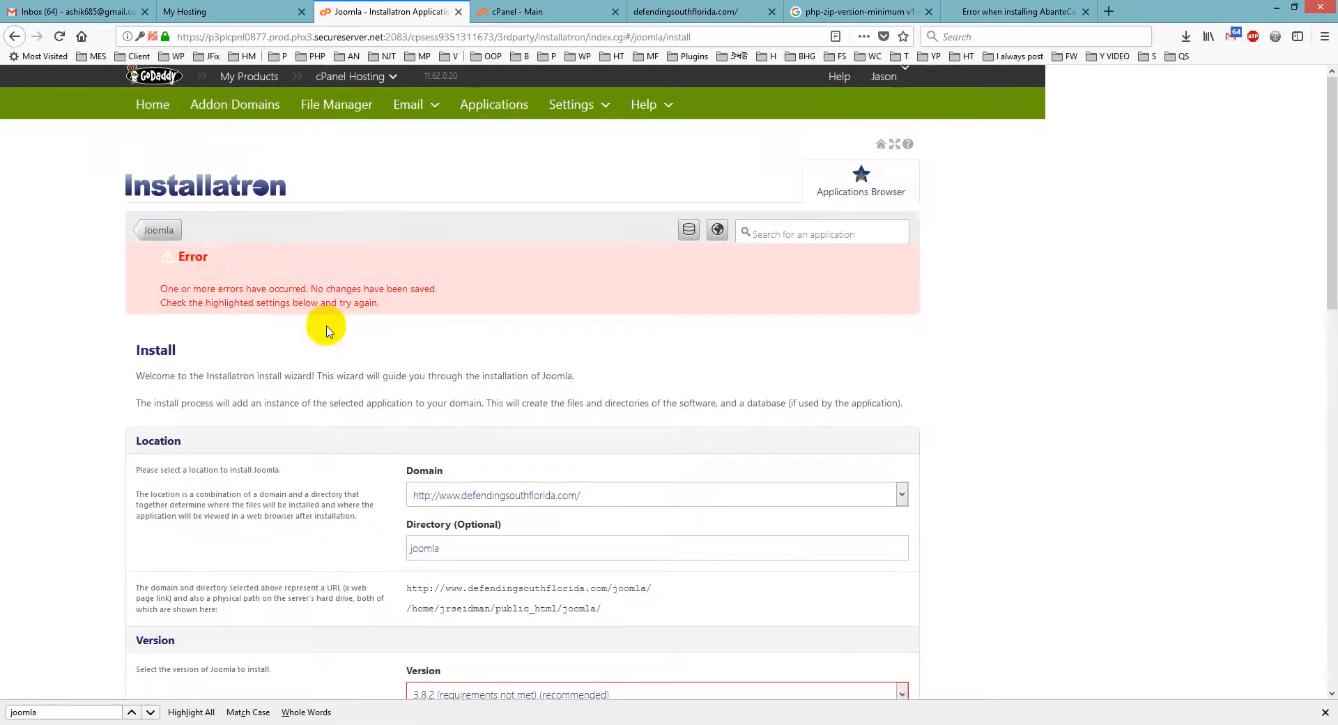
{"action": "scroll", "scroll_direction": "down", "scroll_amount": 3}
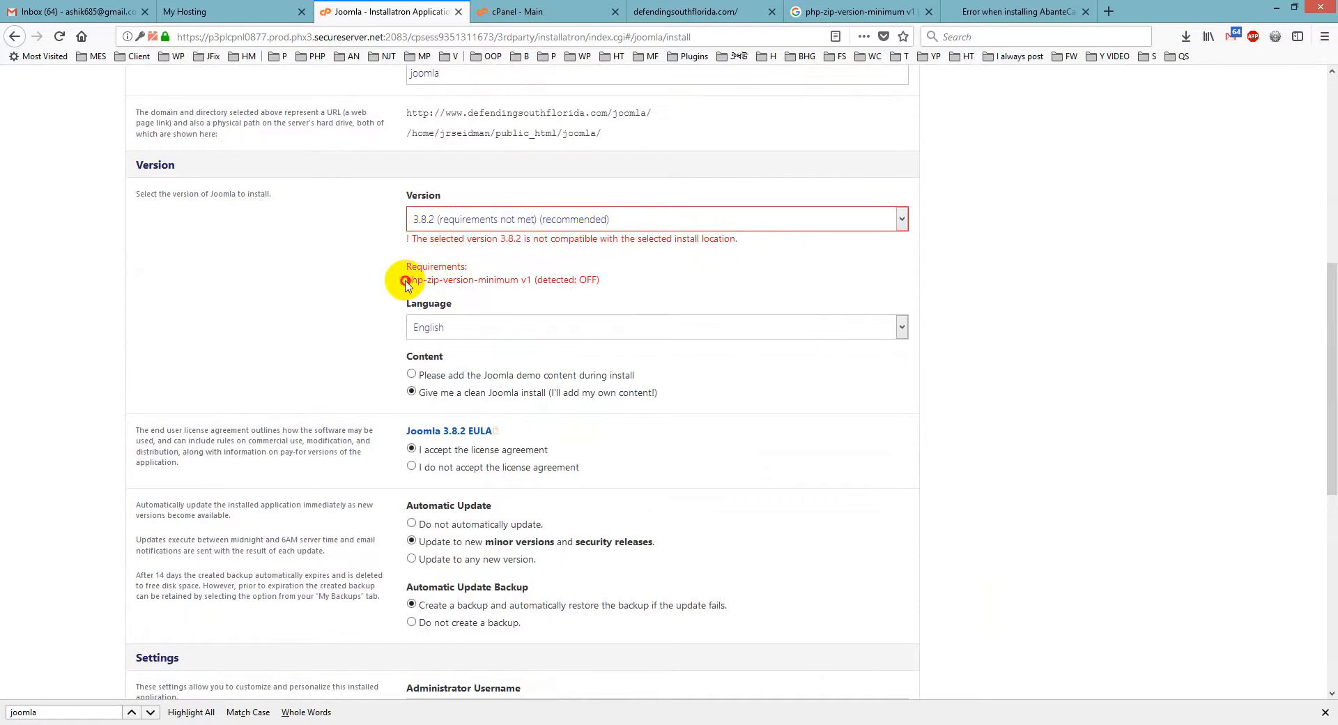
{"action": "left_click_drag", "start_coordinate": [407, 279], "coordinate": [598, 279]}
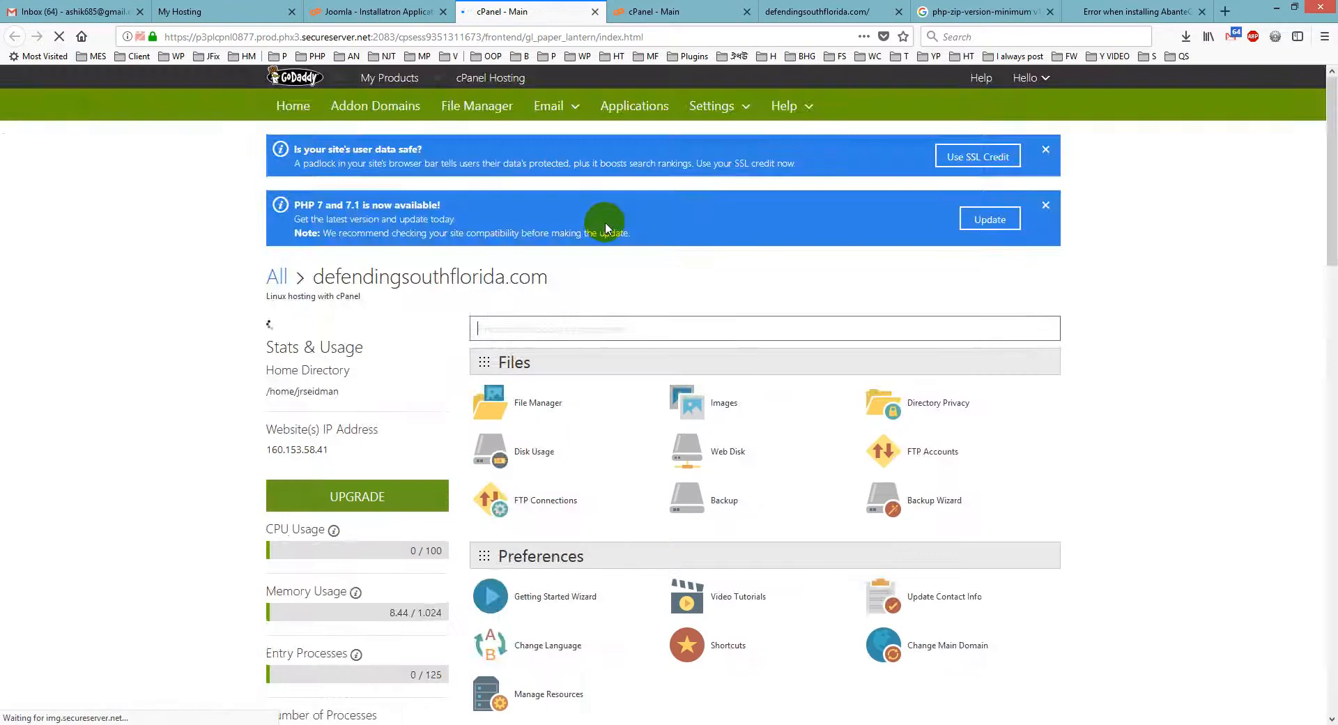
Open Select PHP Version from the Software section to reach the PHP extensions list
{"action": "scroll", "scroll_direction": "down", "scroll_amount": 3}
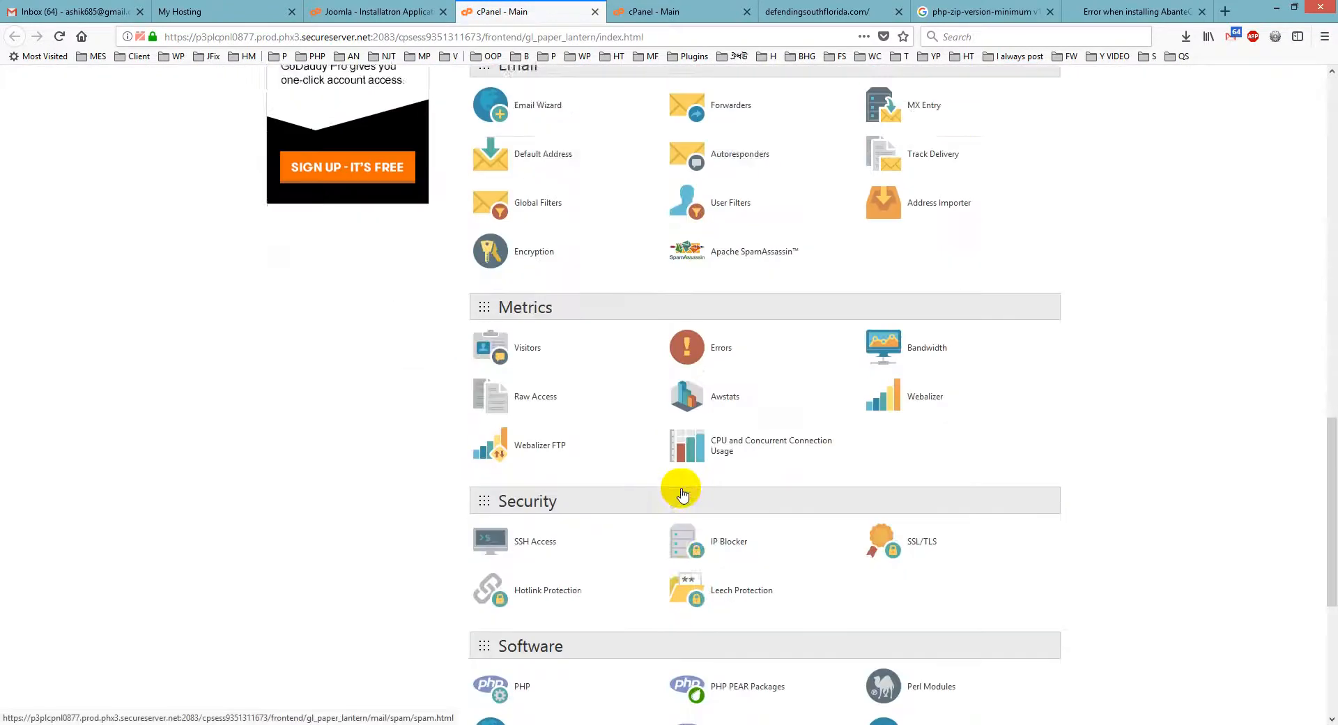
{"action": "scroll", "scroll_direction": "down", "scroll_amount": 3}
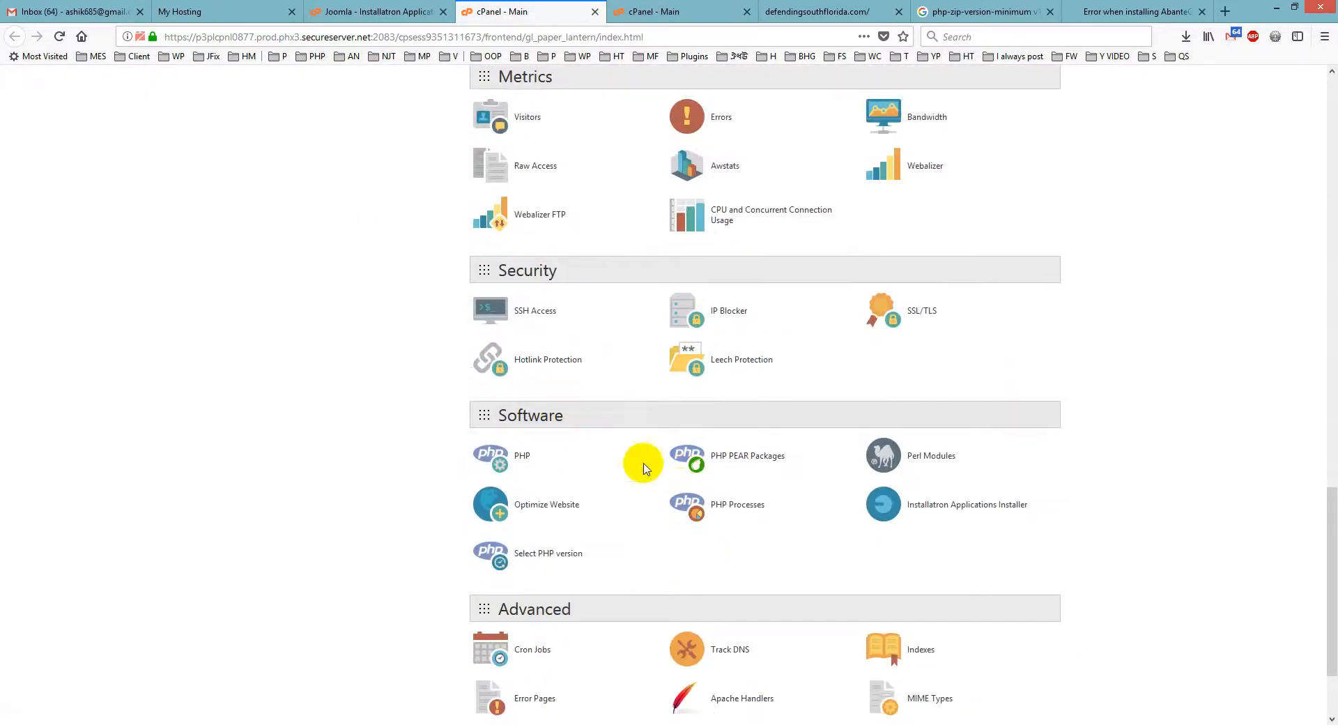
{"action": "left_click", "coordinate": [548, 553]}
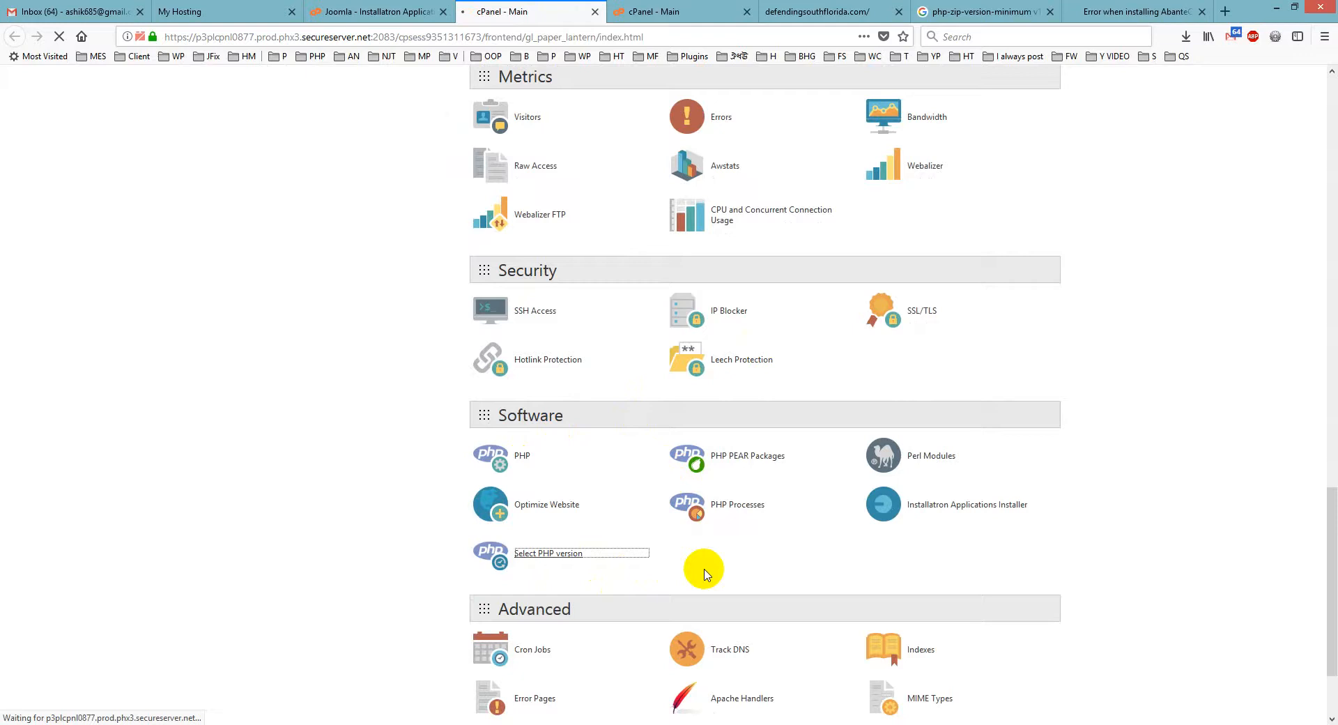
{"action": "left_click", "coordinate": [549, 553]}
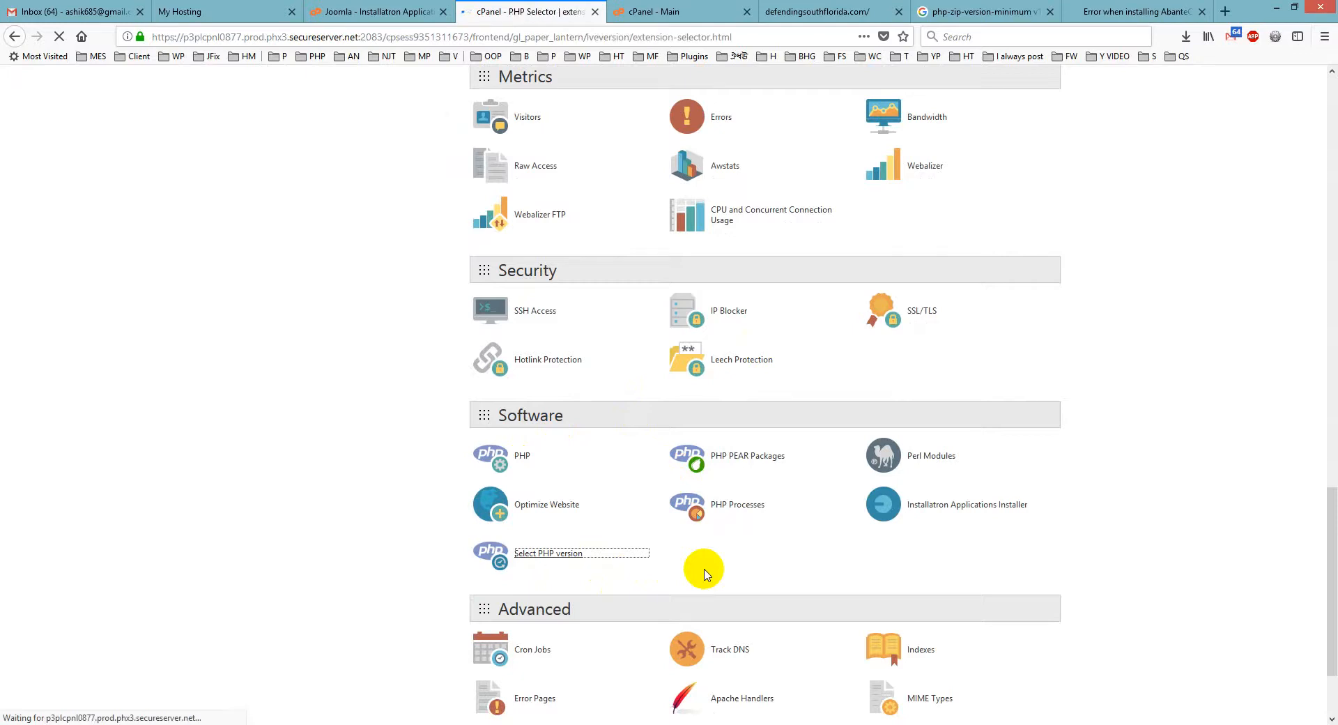
{"action": "left_click", "coordinate": [547, 554]}
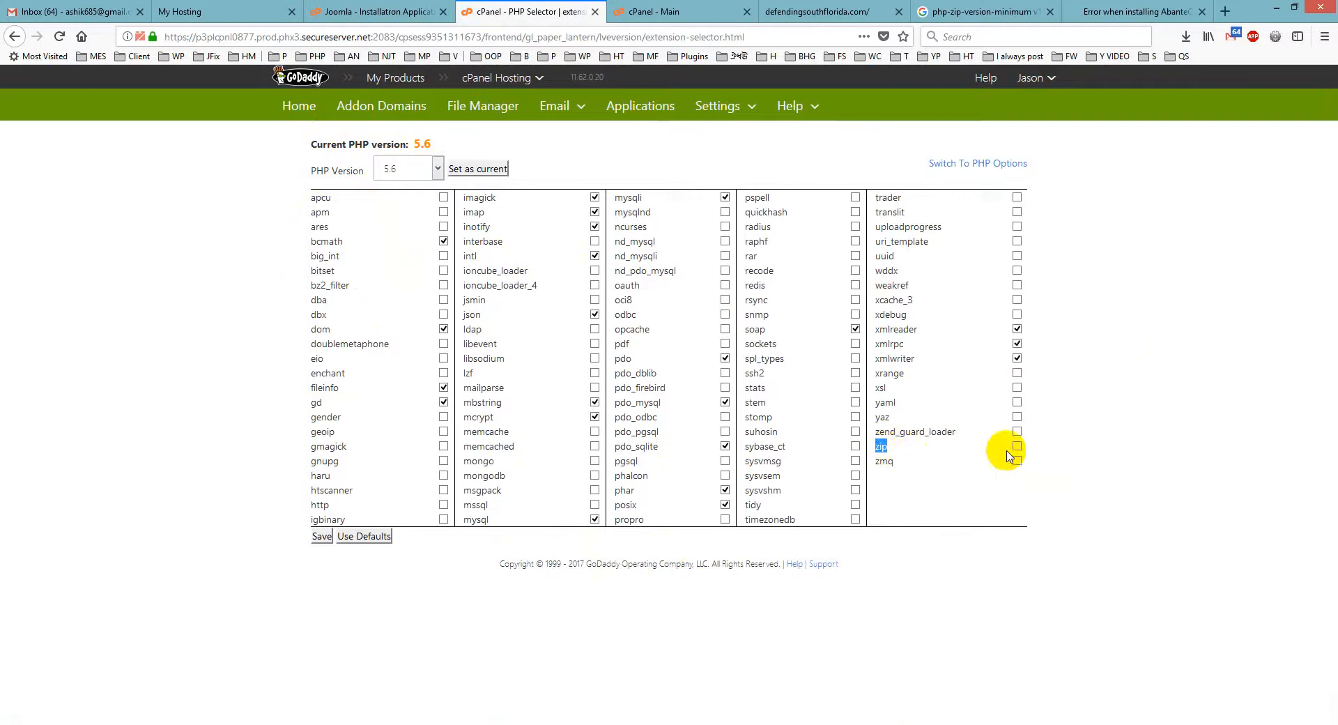
Enable the zip extension, save the module set, and return to the Joomla Installatron tab
{"action": "left_click", "coordinate": [1017, 446]}
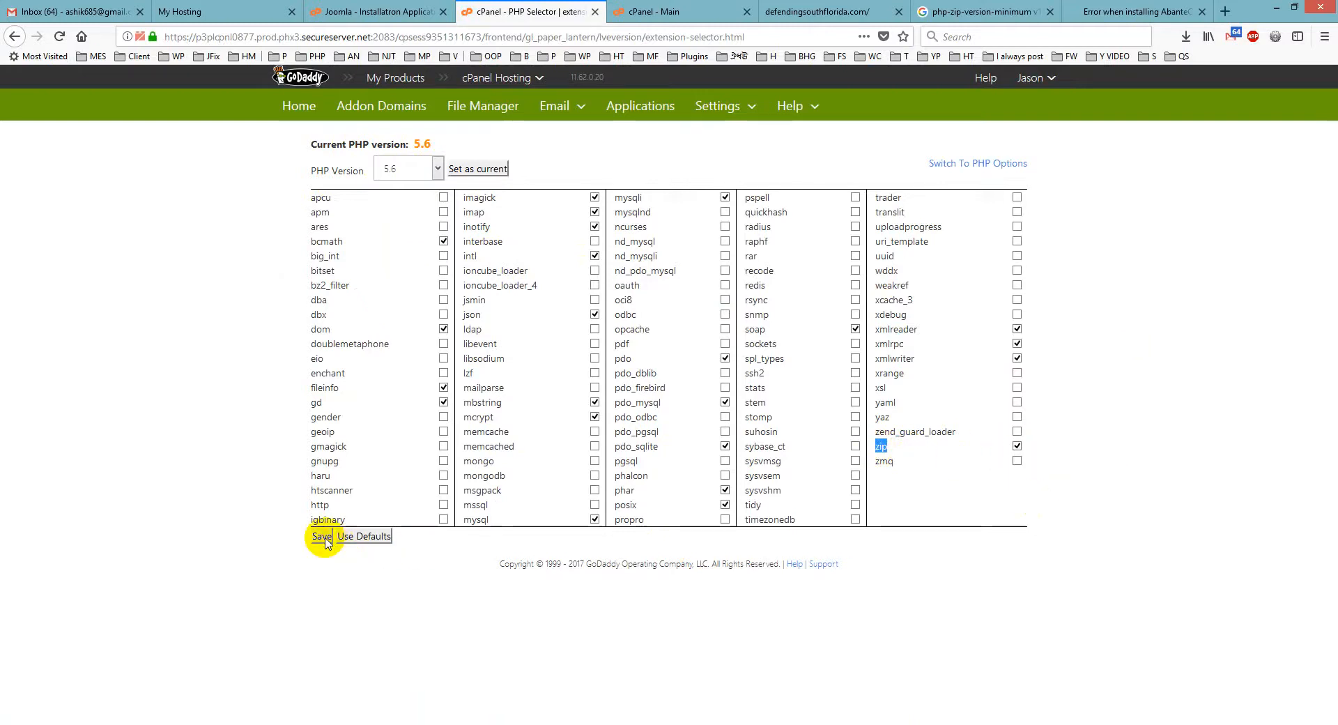
{"action": "left_click", "coordinate": [321, 537]}
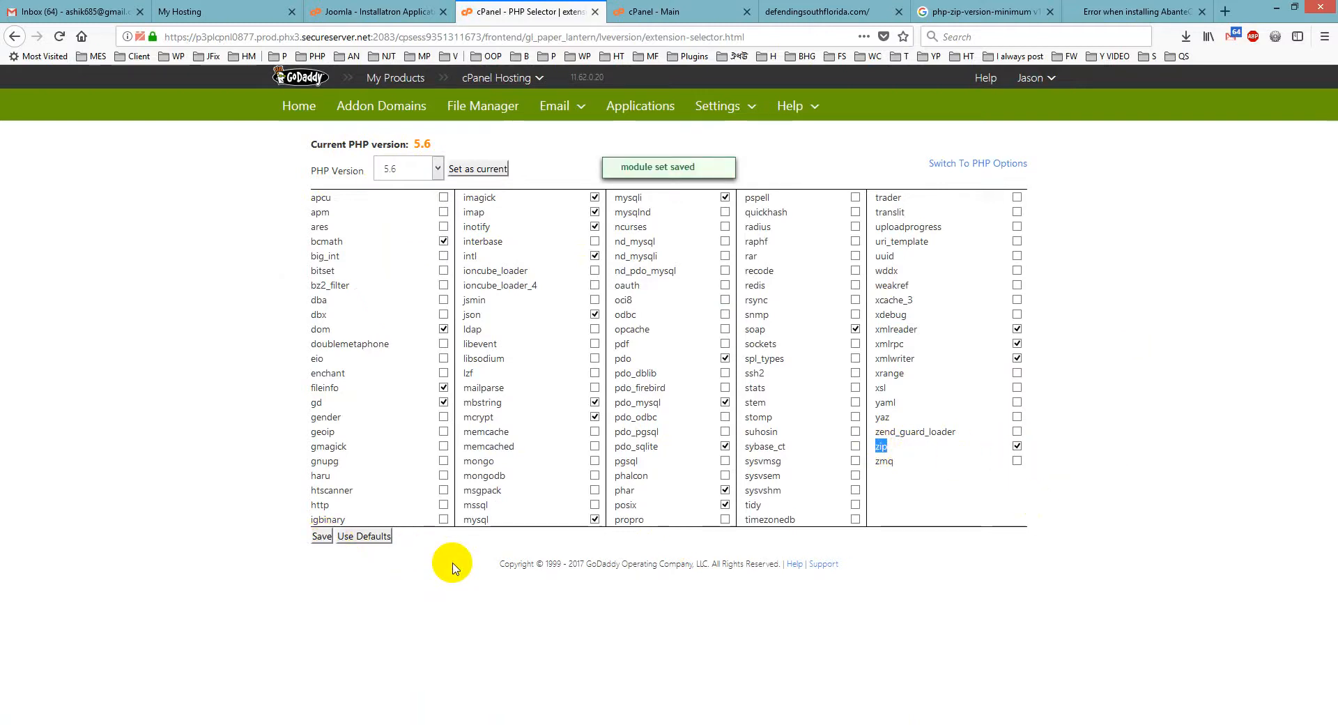
{"action": "mouse_move", "coordinate": [693, 168]}
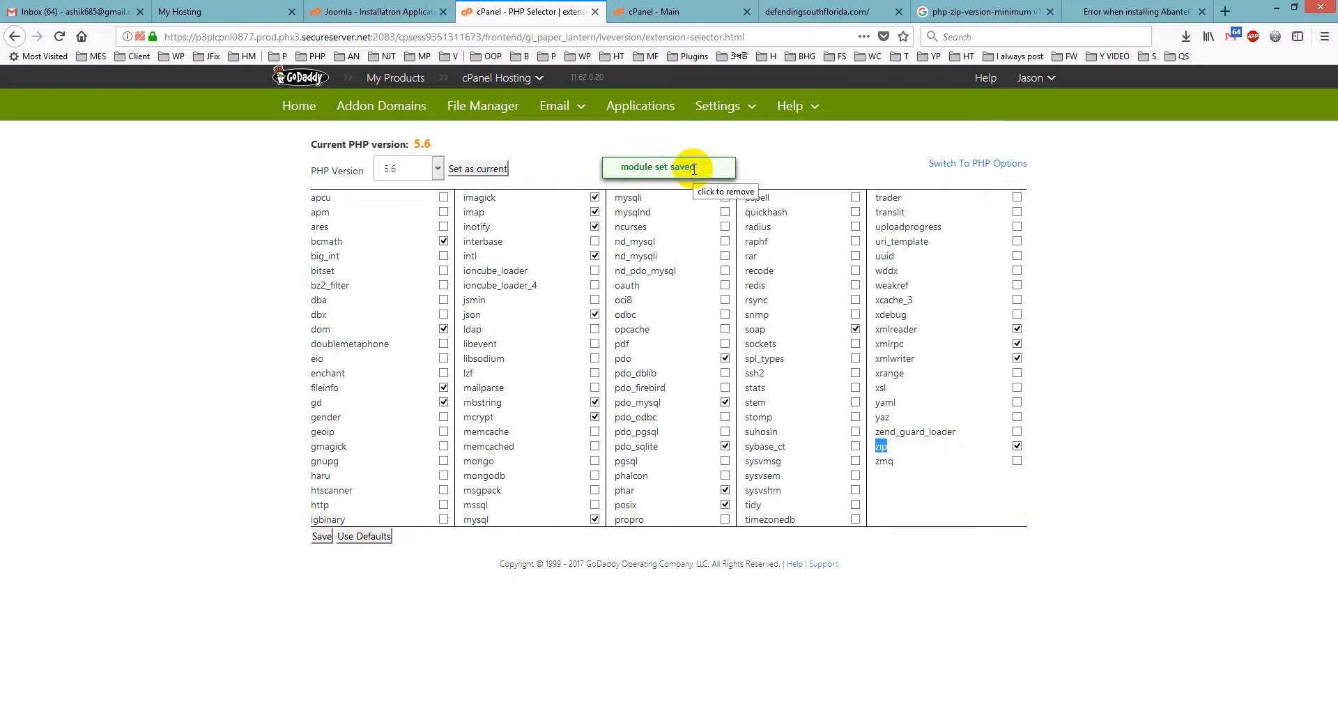
{"action": "mouse_move", "coordinate": [667, 153]}
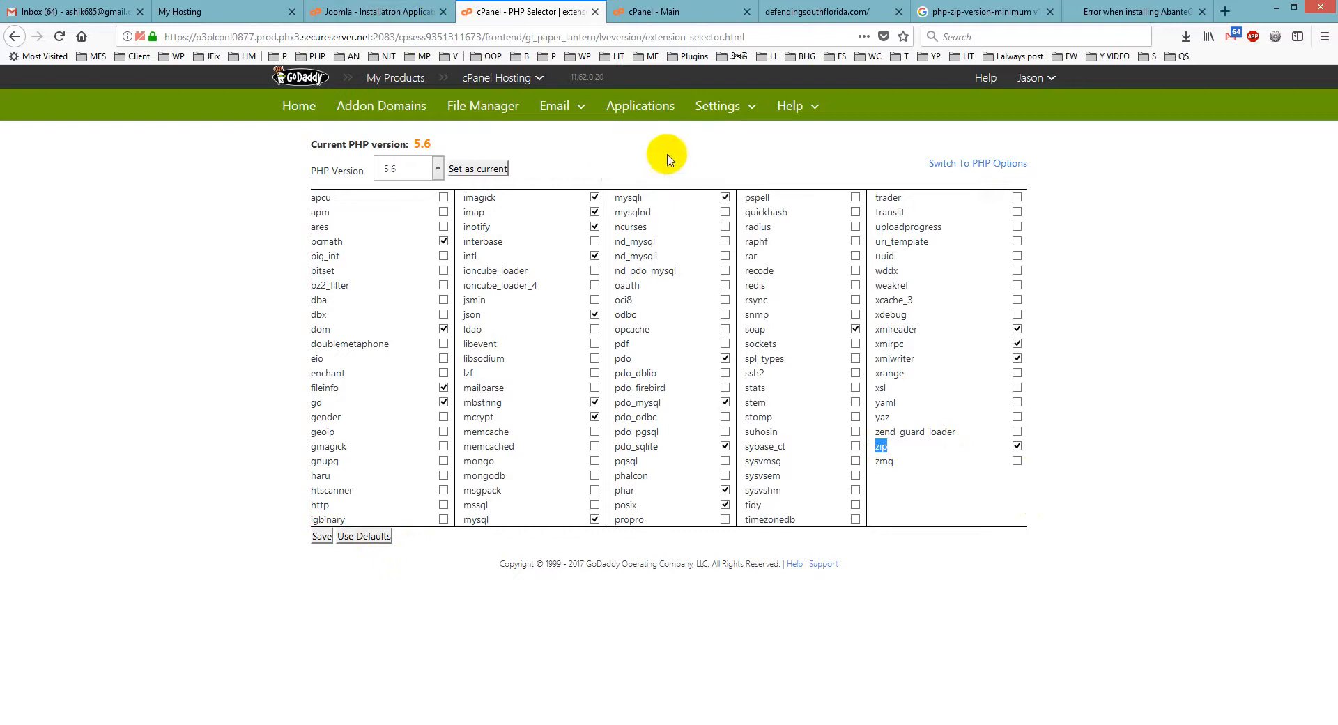
{"action": "left_click", "coordinate": [396, 13]}
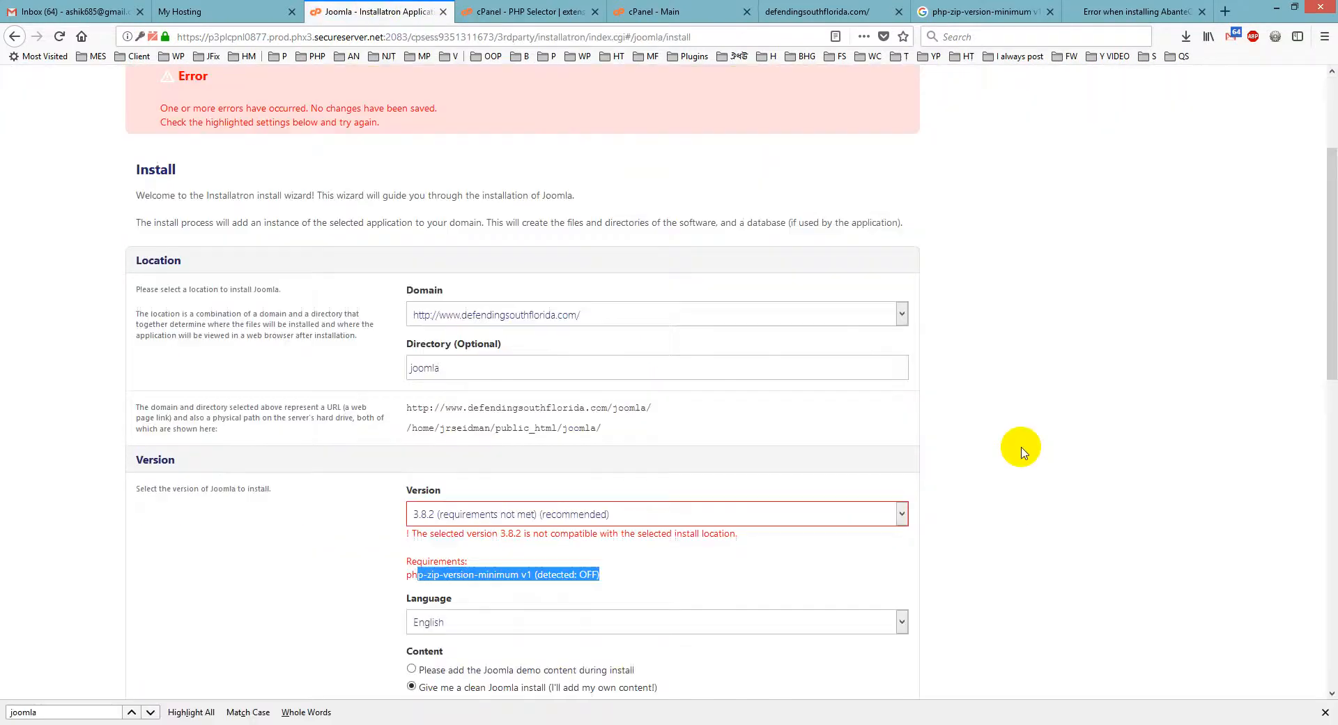
Resubmit the Joomla install for My portal and dismiss the save-login prompt
{"action": "scroll", "scroll_direction": "down", "scroll_amount": 3}
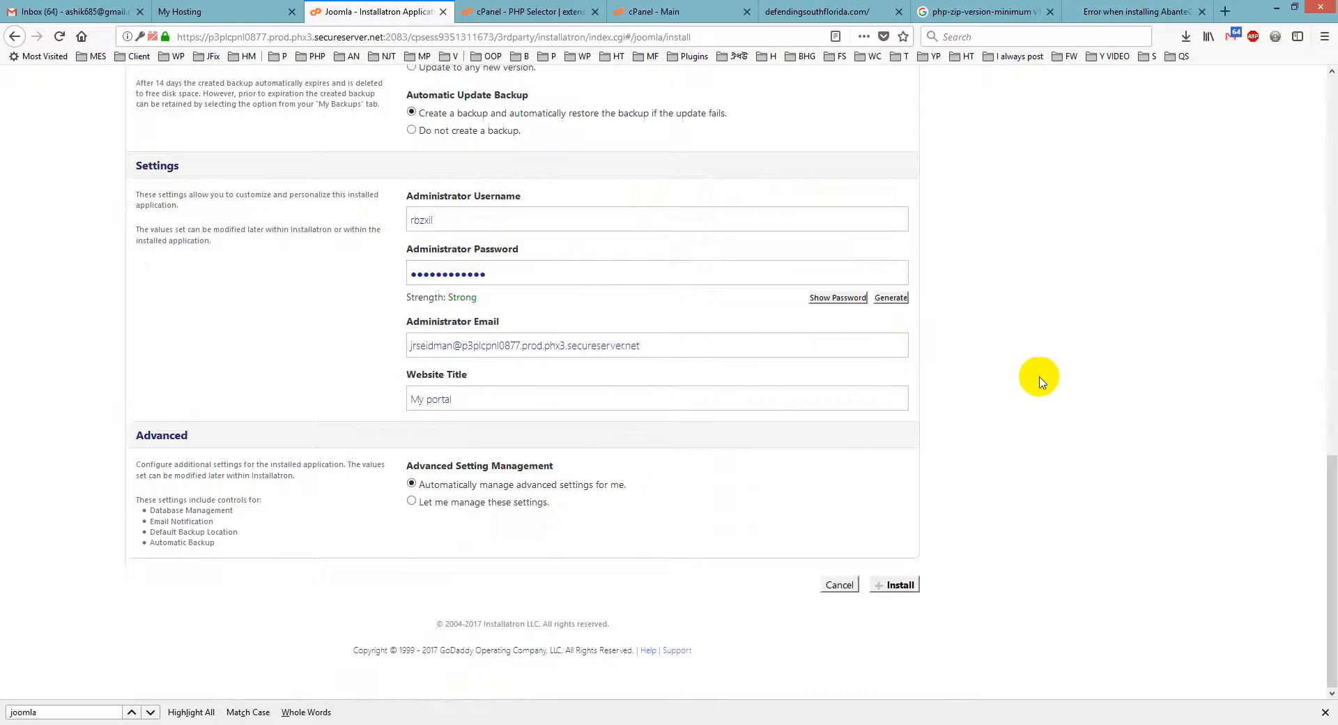
{"action": "left_click", "coordinate": [901, 584]}
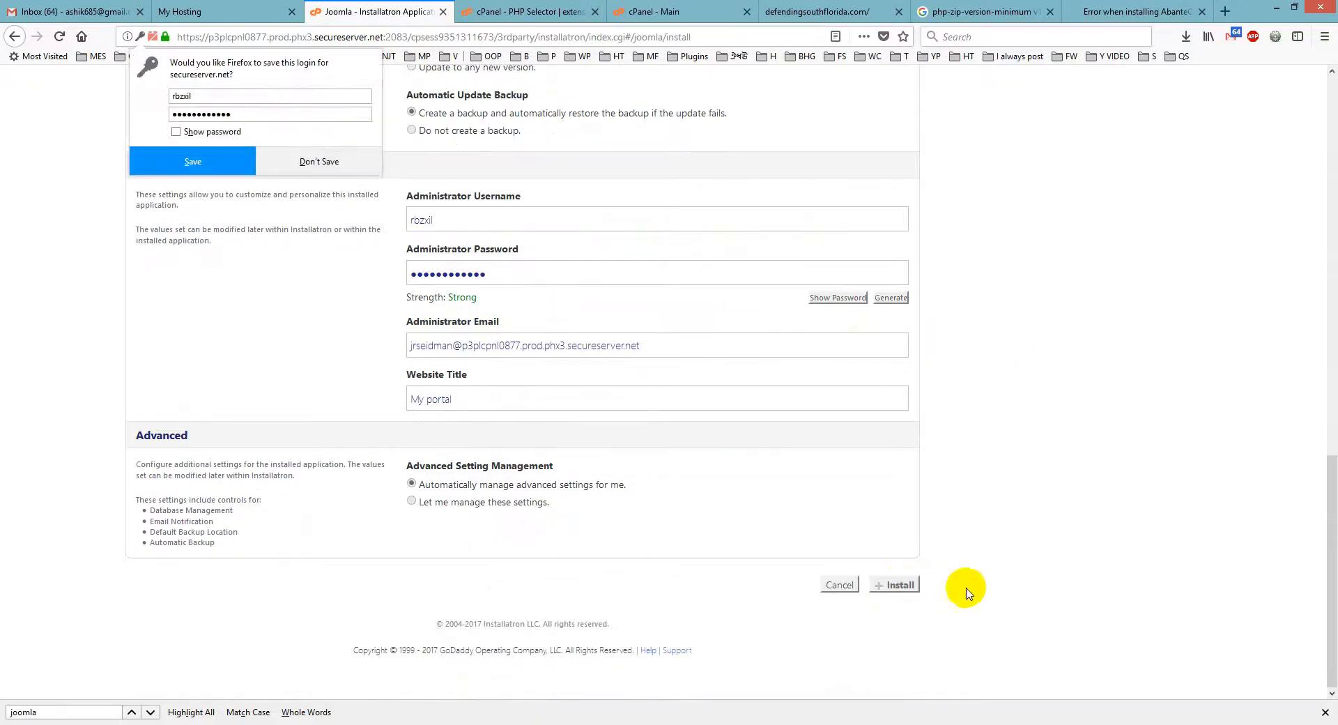
{"action": "left_click", "coordinate": [899, 585]}
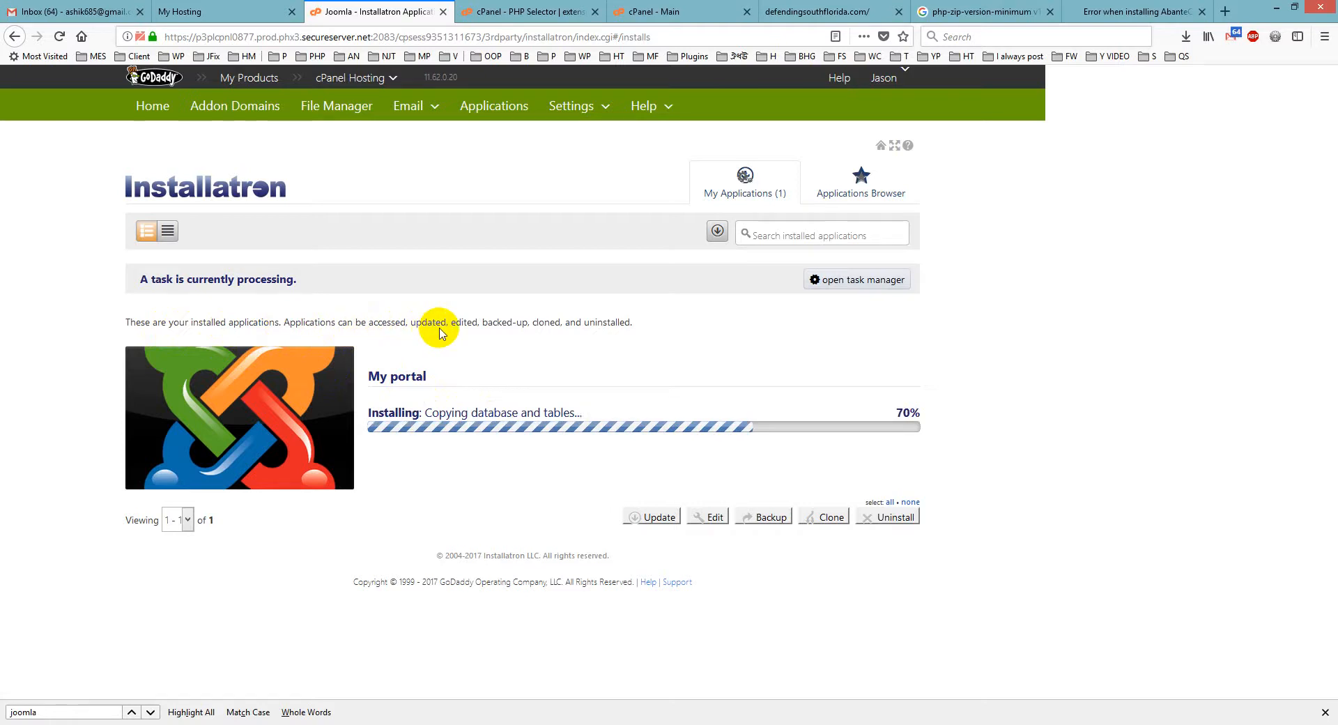
{"action": "mouse_move", "coordinate": [621, 336]}
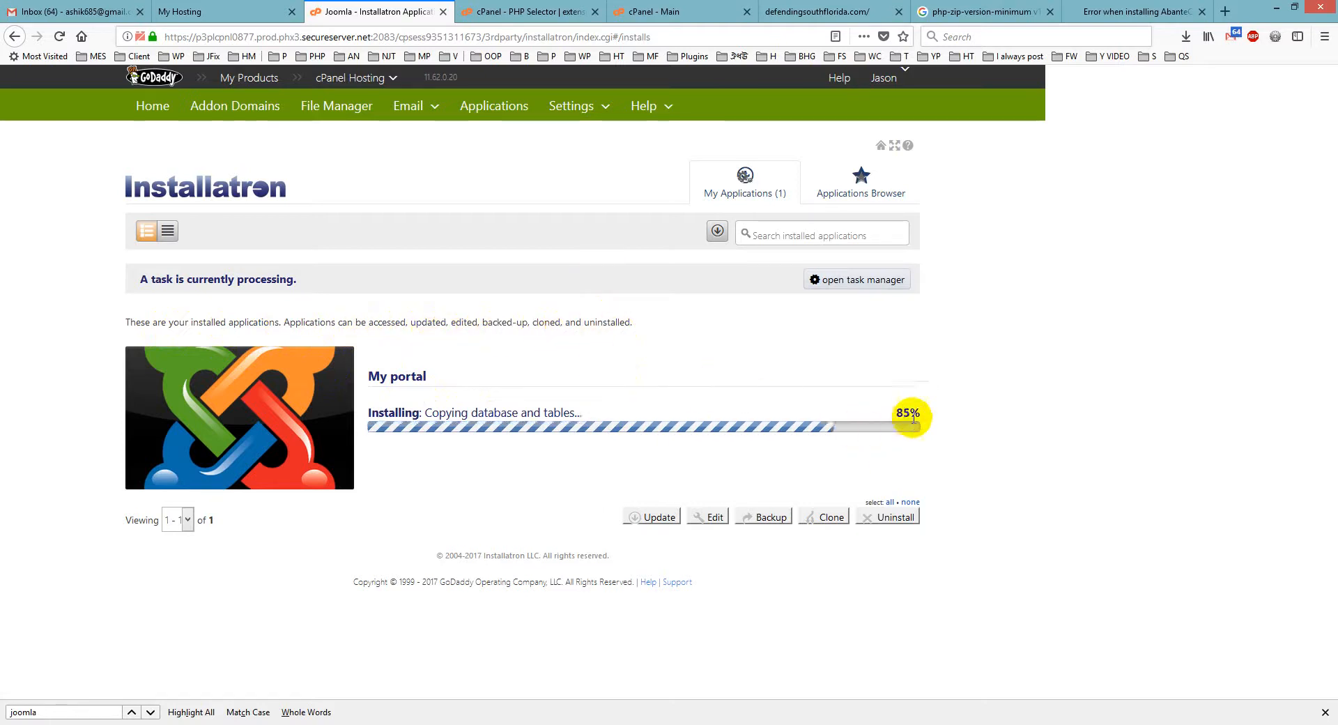
Switch to the Notepad error note while the My portal install passes 85%
{"action": "left_click", "coordinate": [544, 12]}
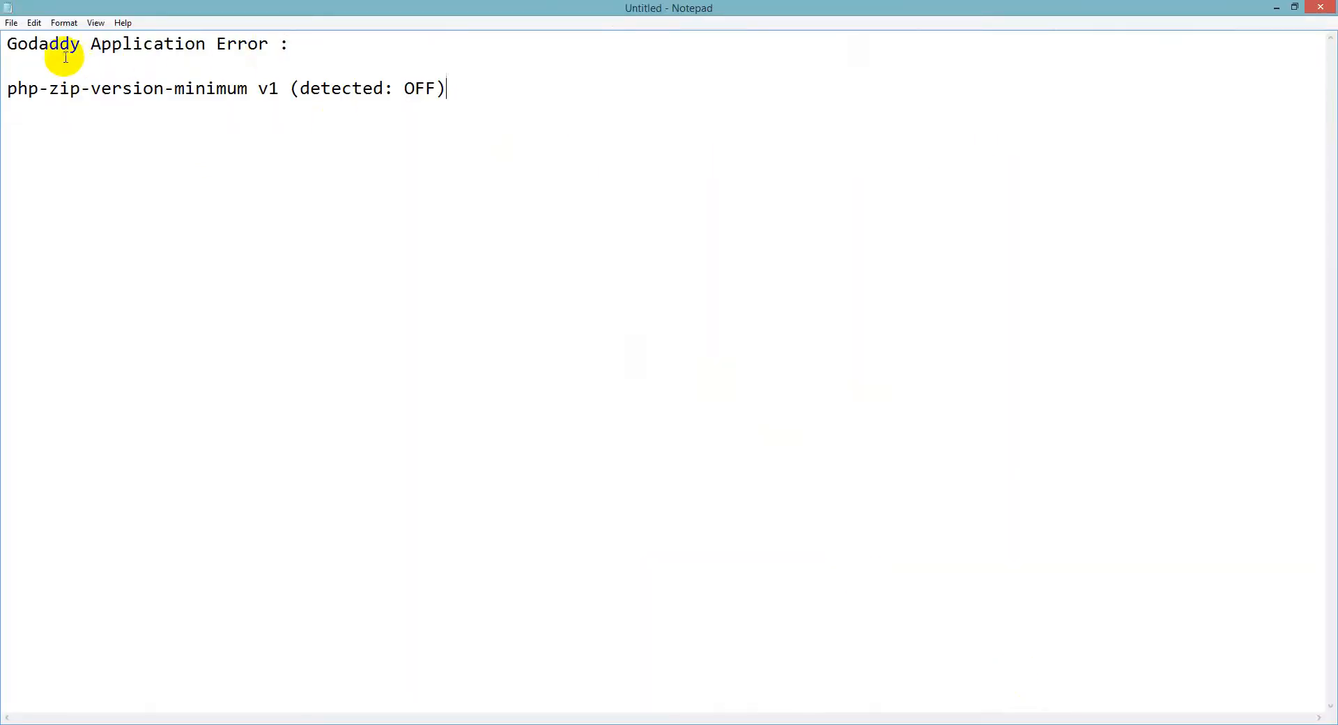
{"action": "left_click_drag", "start_coordinate": [7, 88], "coordinate": [180, 88]}
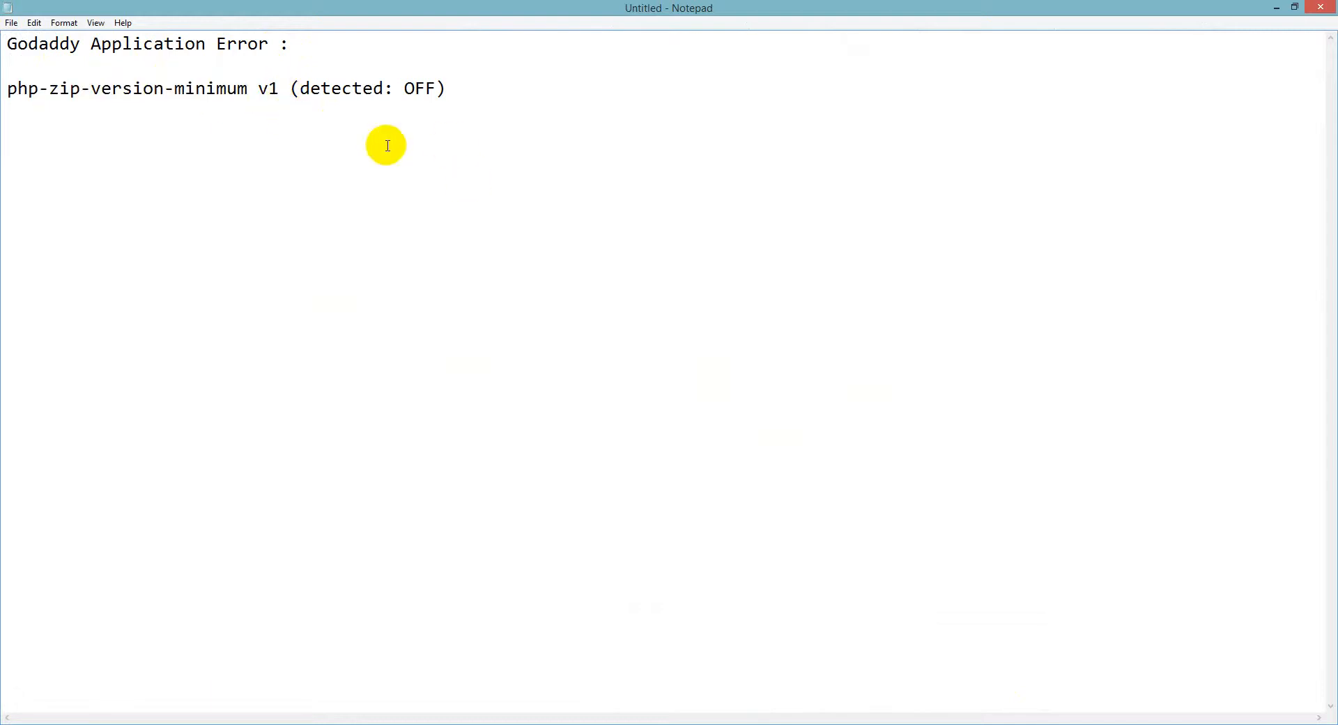
{"action": "mouse_move", "coordinate": [803, 644]}
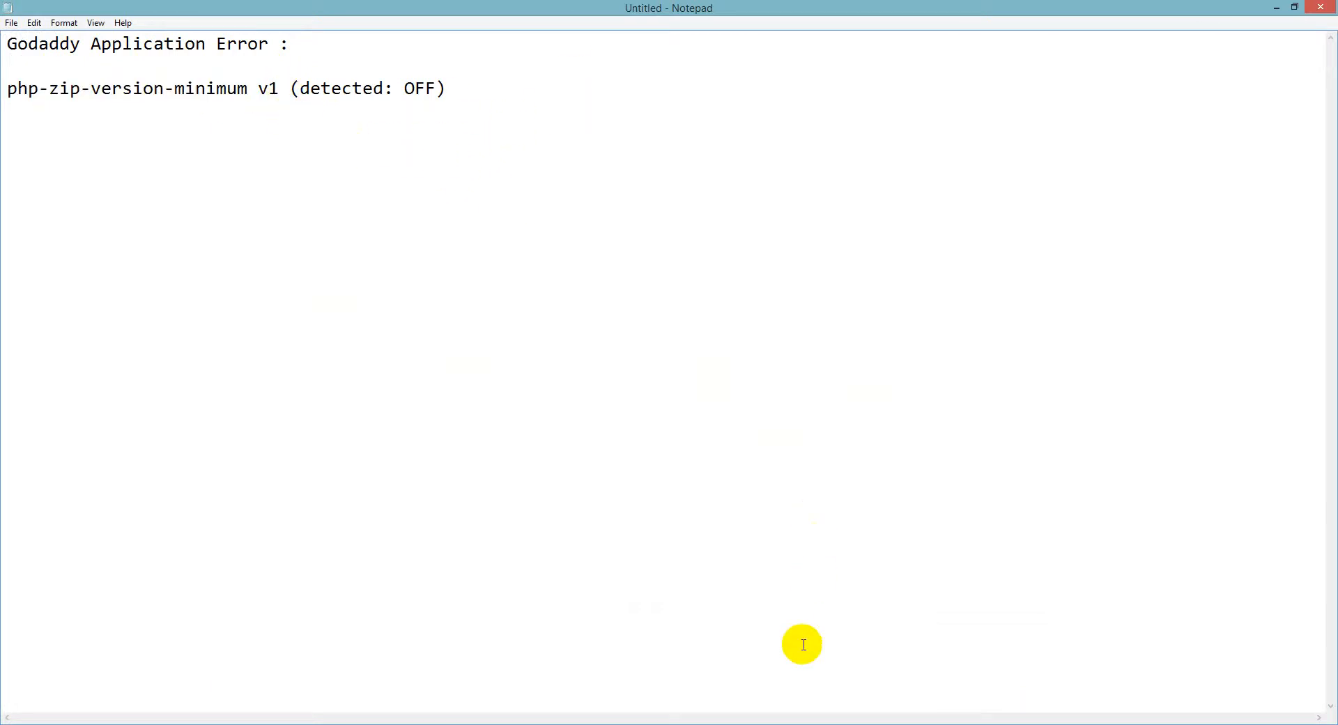